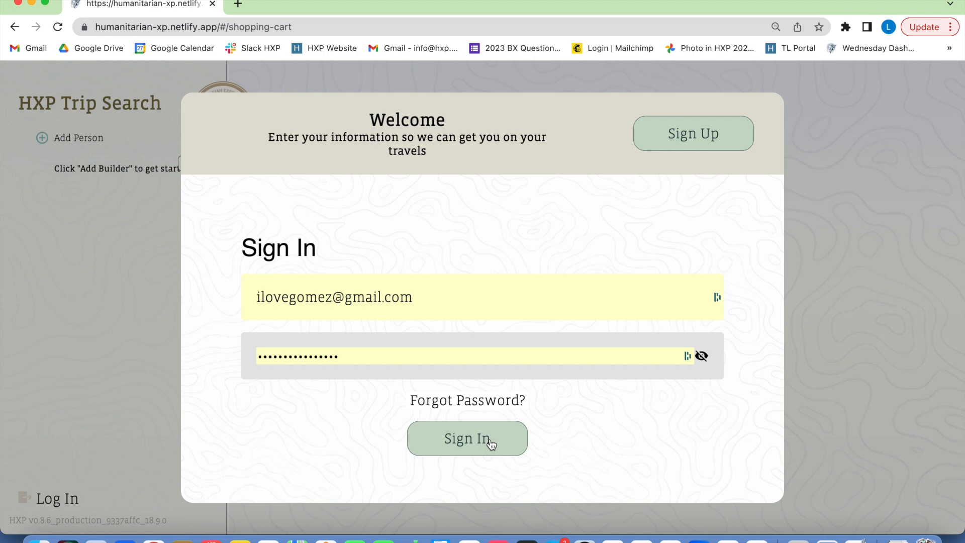
Sign in with saved credentials and go to Wednesday's builder dashboard.
{"action": "left_click", "coordinate": [468, 438]}
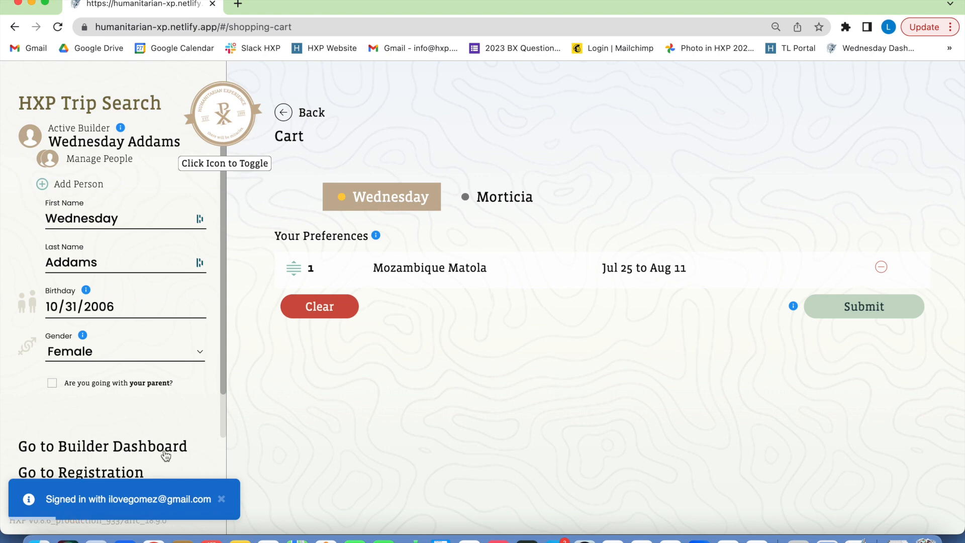
{"action": "left_click", "coordinate": [102, 447]}
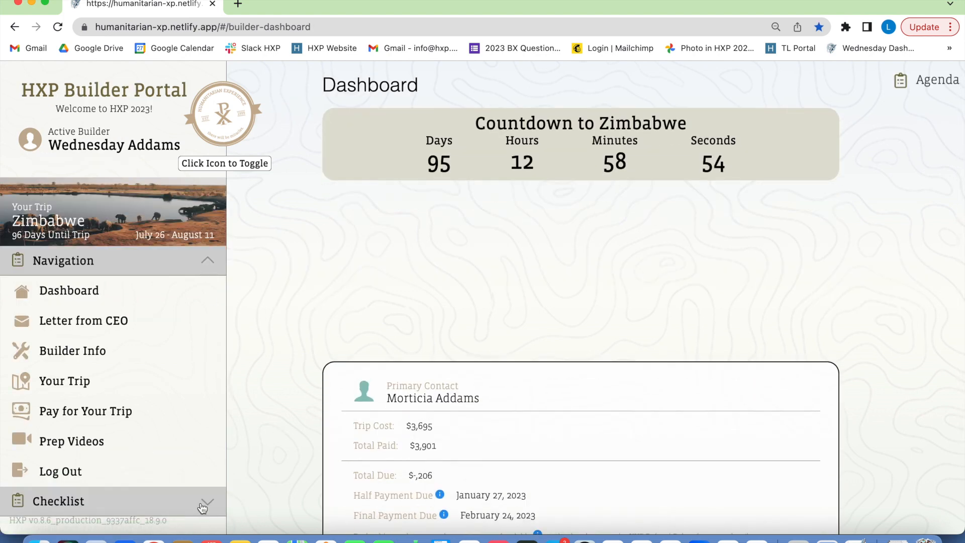
Review section A informed consent of the health form and continue to Medical History Request (2/6).
{"action": "left_click", "coordinate": [58, 500]}
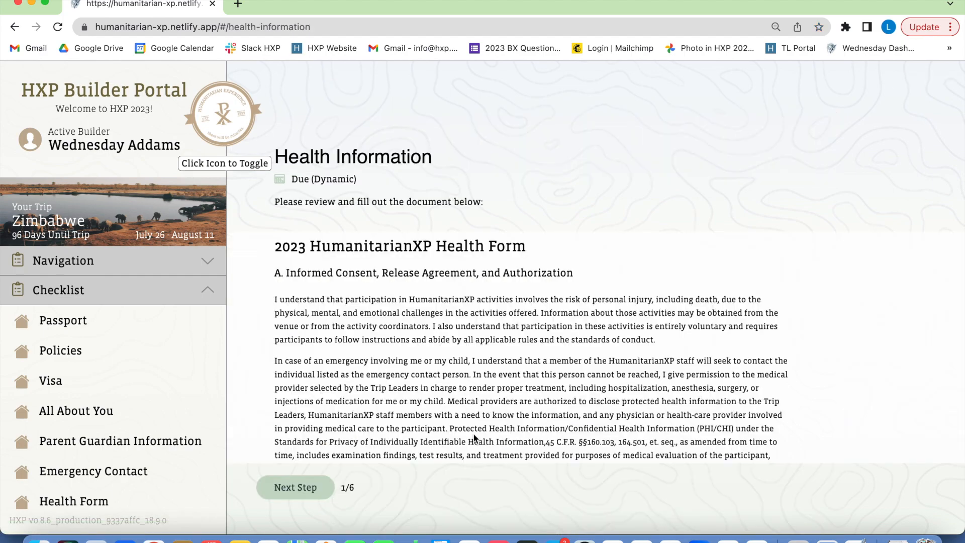
{"action": "scroll", "scroll_direction": "down", "scroll_amount": 3}
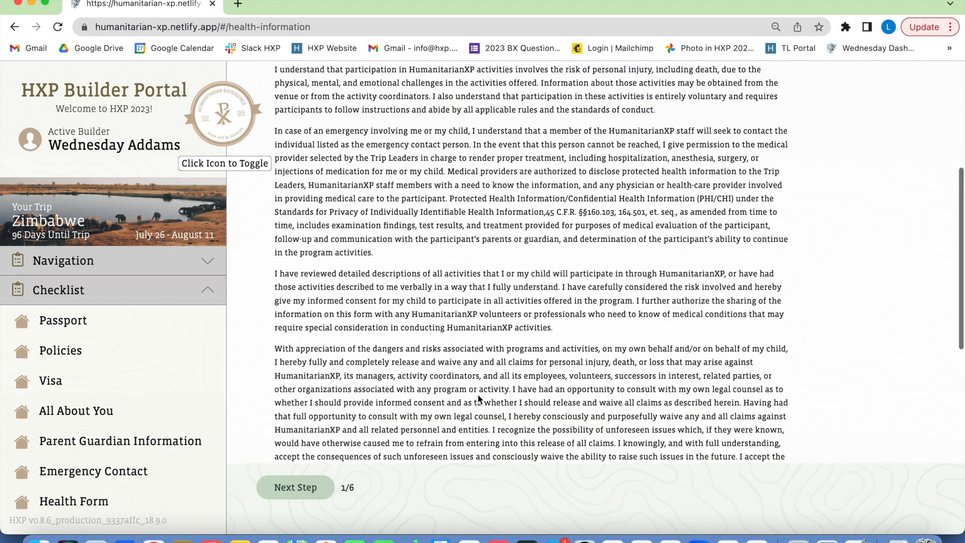
{"action": "scroll", "scroll_direction": "down", "scroll_amount": 3}
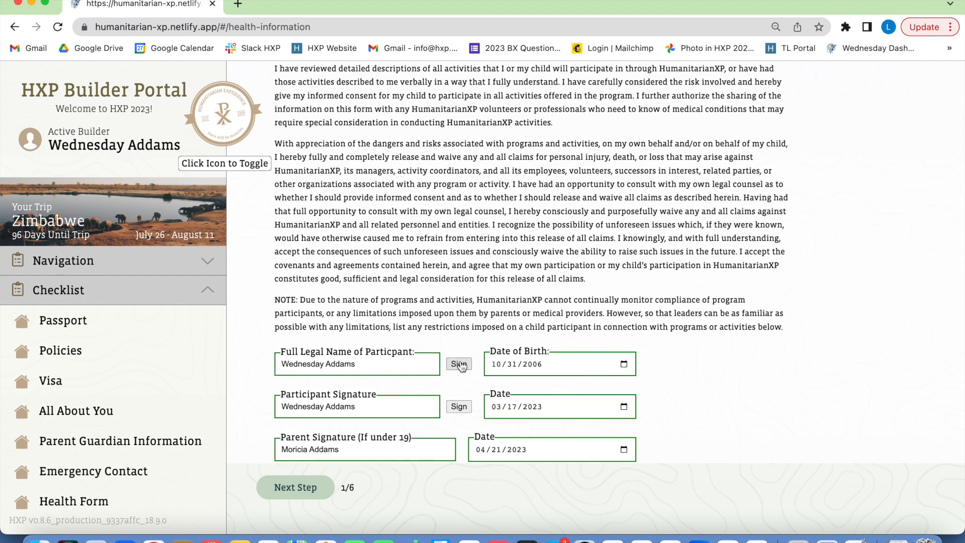
{"action": "mouse_move", "coordinate": [302, 492]}
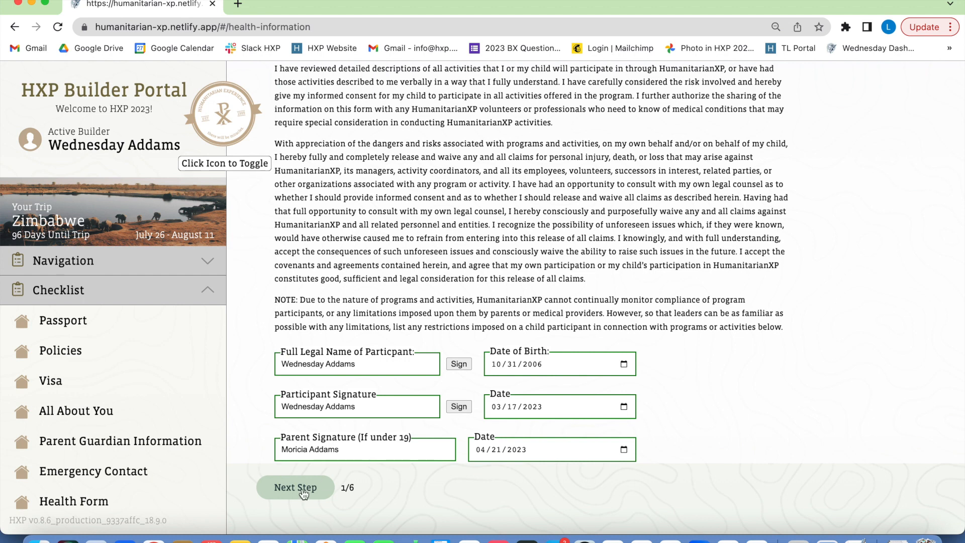
{"action": "left_click", "coordinate": [294, 486]}
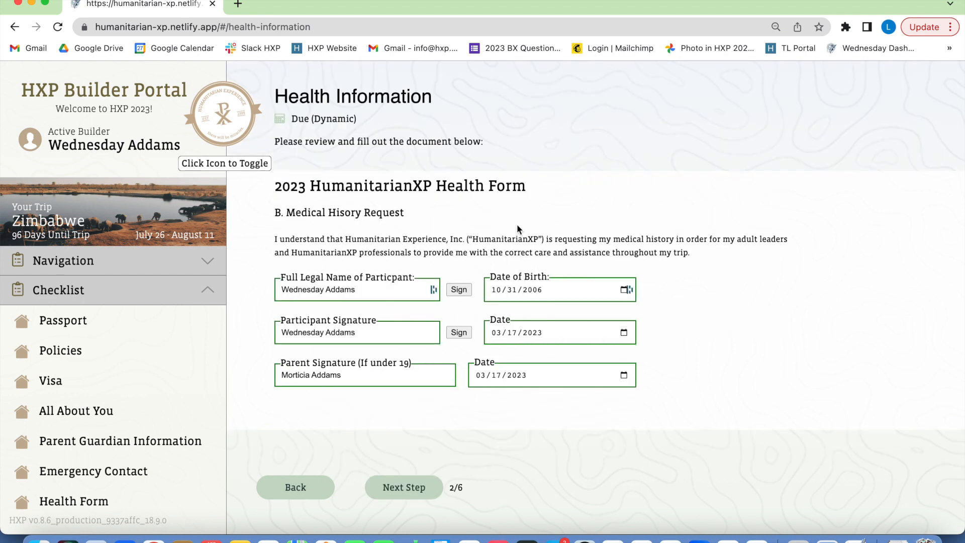
{"action": "mouse_move", "coordinate": [462, 345]}
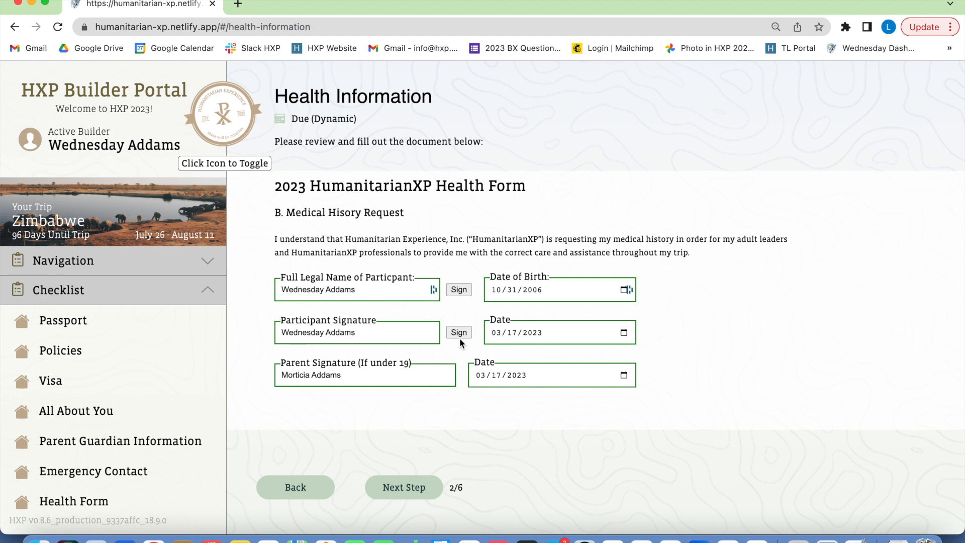
{"action": "mouse_move", "coordinate": [403, 487]}
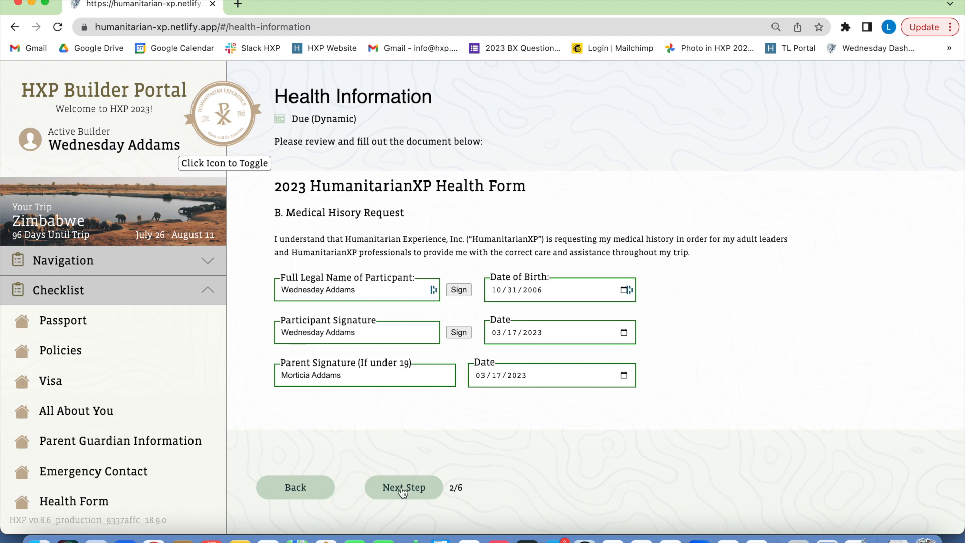
Pass the HIPAA authorization and section B consent pages, signing as the patient.
{"action": "left_click", "coordinate": [403, 487]}
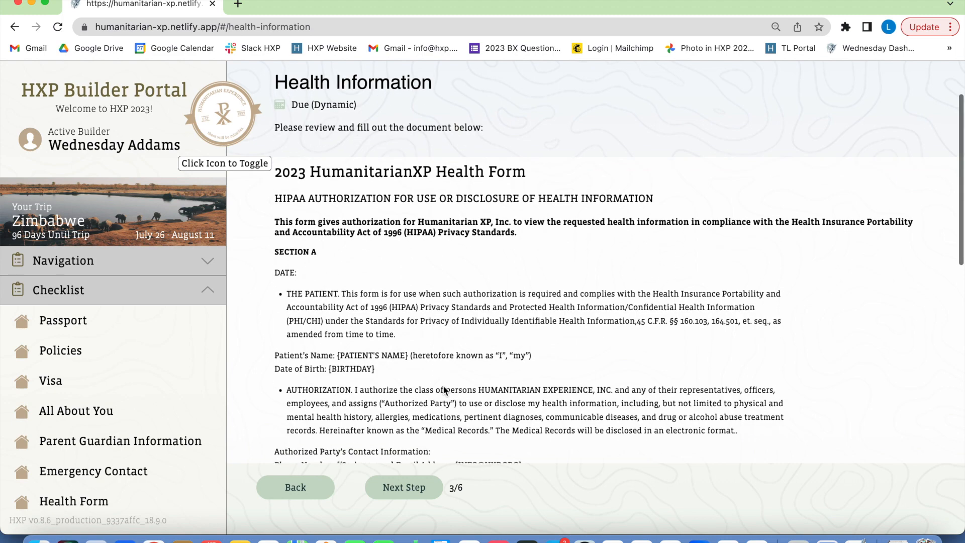
{"action": "scroll", "scroll_direction": "down", "scroll_amount": 3}
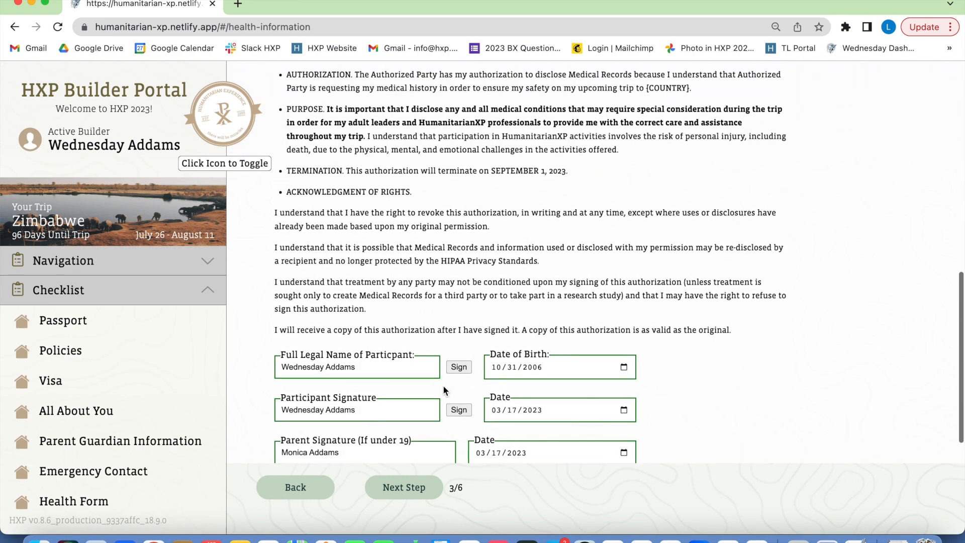
{"action": "scroll", "scroll_direction": "down", "scroll_amount": 3}
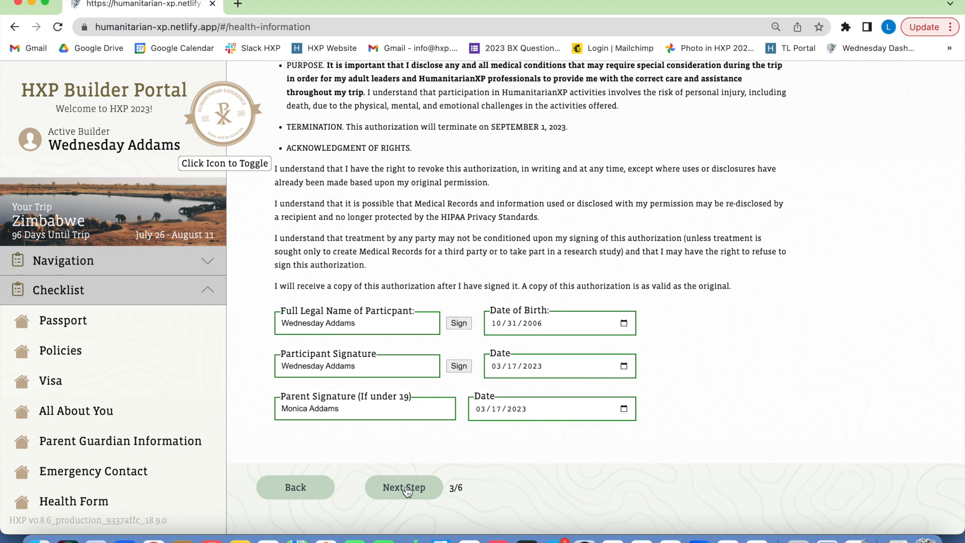
{"action": "left_click", "coordinate": [403, 487]}
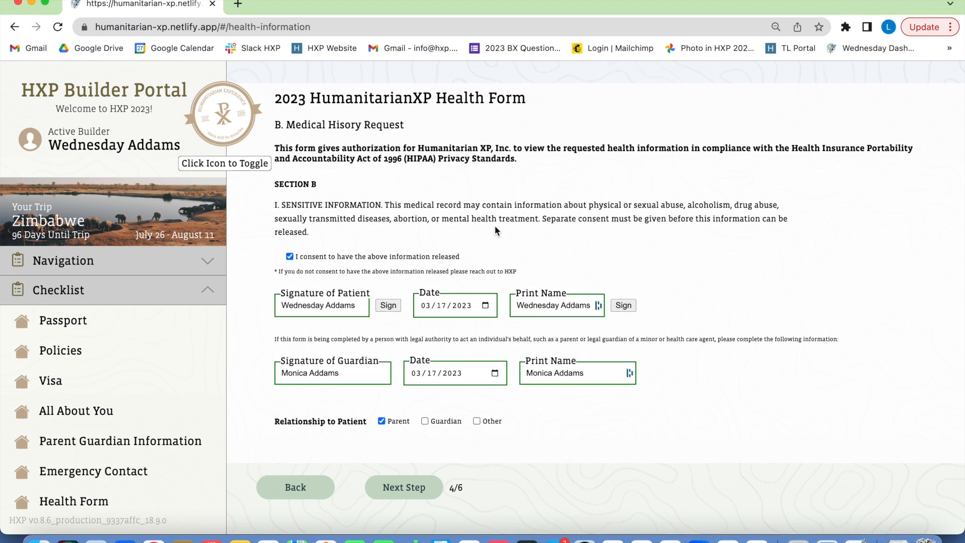
{"action": "mouse_move", "coordinate": [451, 425]}
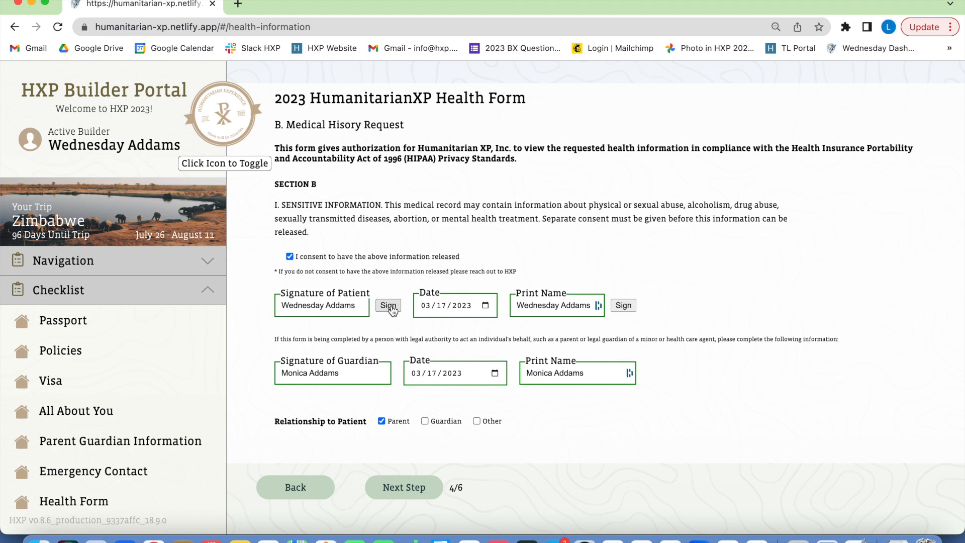
{"action": "left_click", "coordinate": [403, 487]}
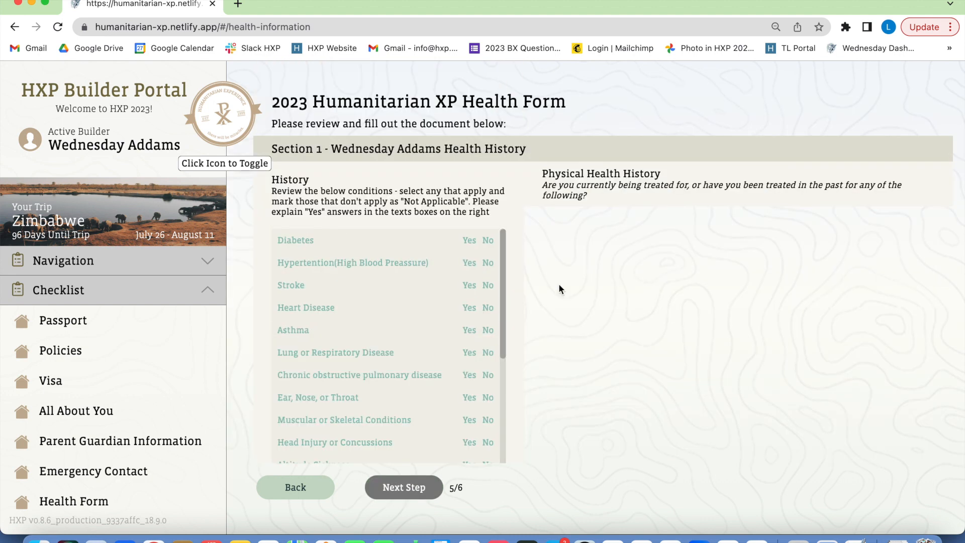
{"action": "mouse_move", "coordinate": [345, 229]}
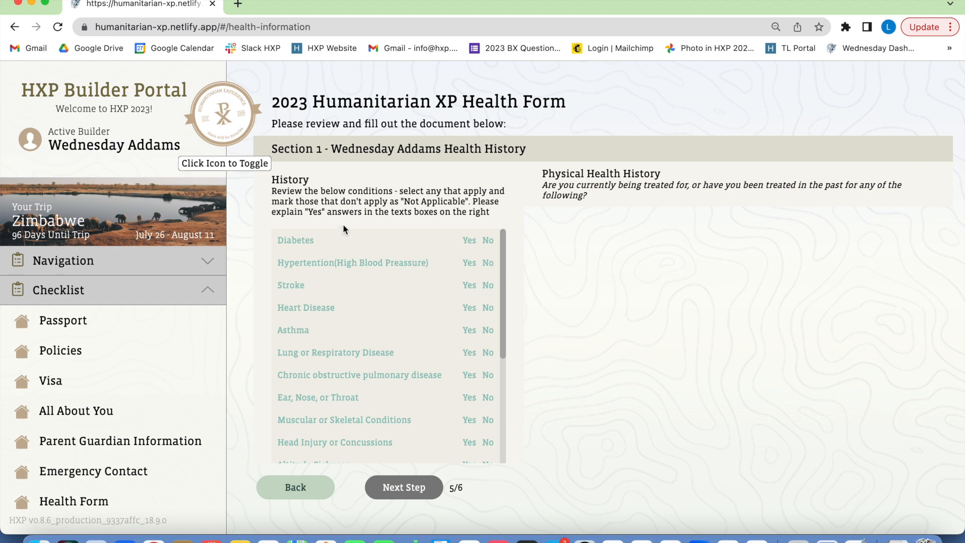
{"action": "mouse_move", "coordinate": [275, 243]}
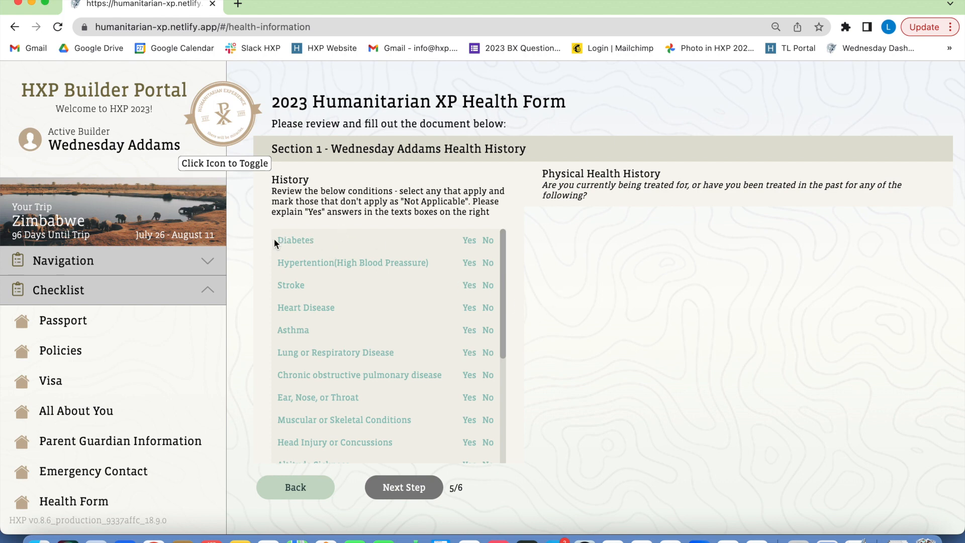
{"action": "mouse_move", "coordinate": [465, 247]}
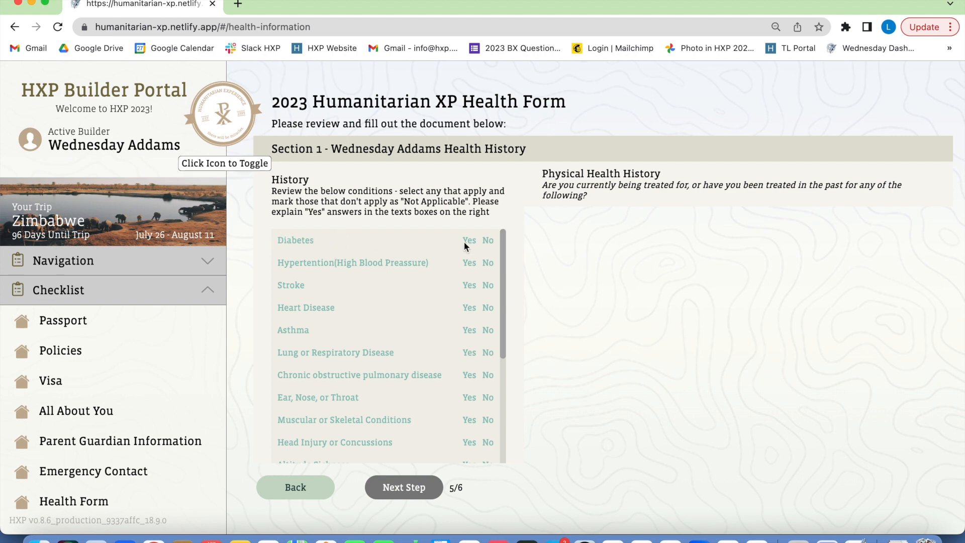
{"action": "mouse_move", "coordinate": [488, 240]}
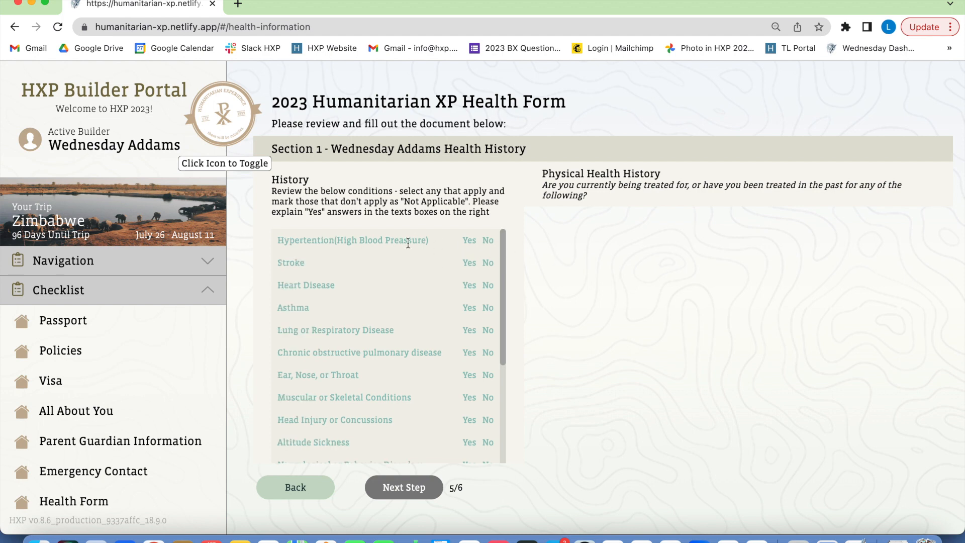
Add Asthma with the note 'Uses inhaler when exercising', leaving other physical conditions Not Applicable.
{"action": "scroll", "scroll_direction": "down", "scroll_amount": 3}
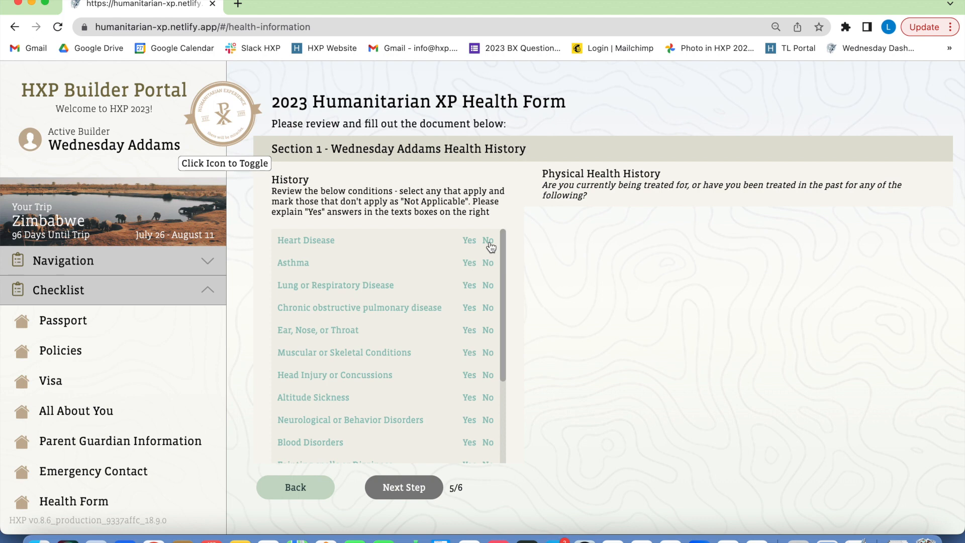
{"action": "left_click", "coordinate": [470, 262]}
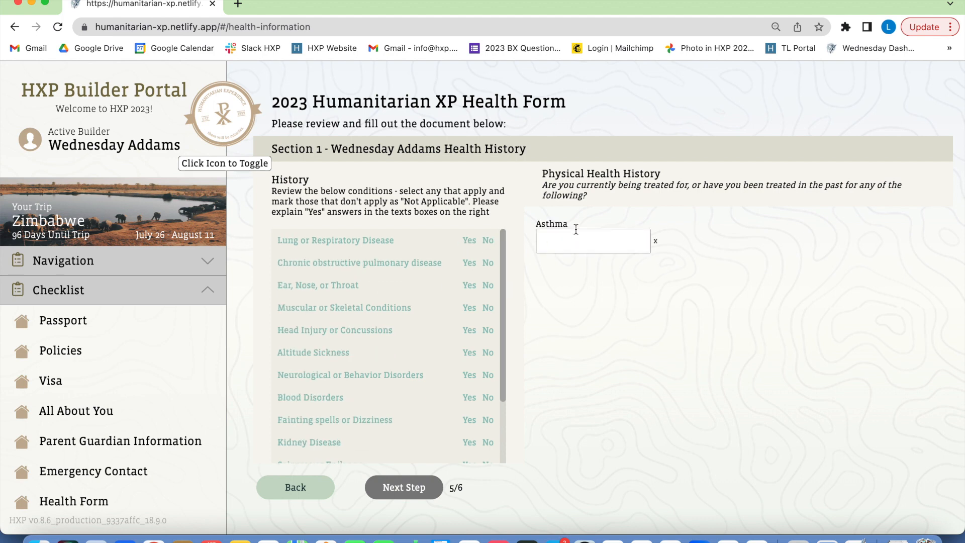
{"action": "type", "text": "Uses inha"}
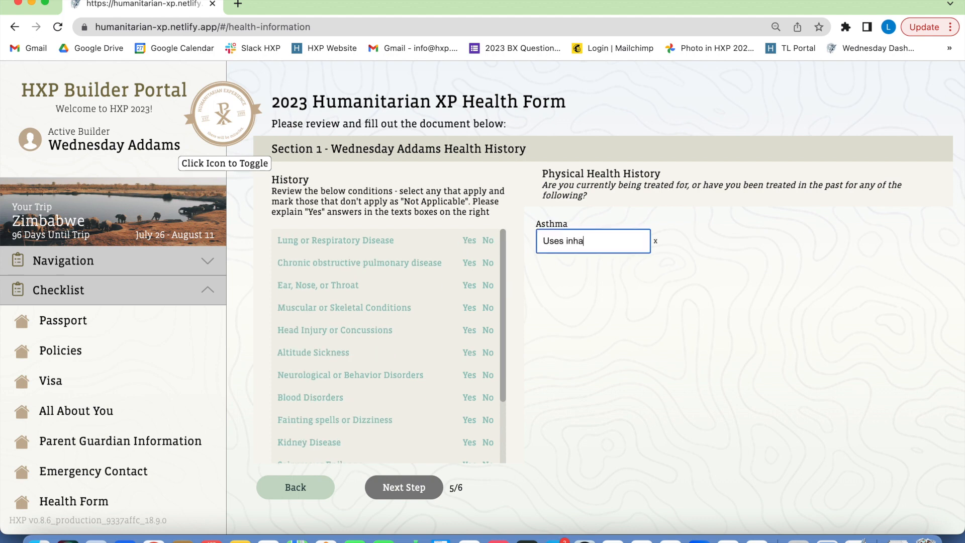
{"action": "type", "text": "ler when exc"}
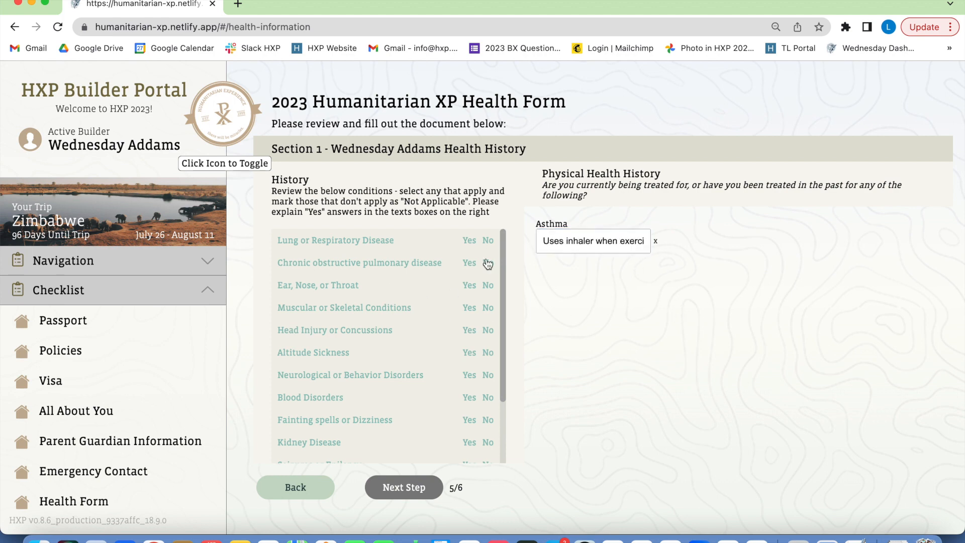
{"action": "scroll", "scroll_direction": "down", "scroll_amount": 3}
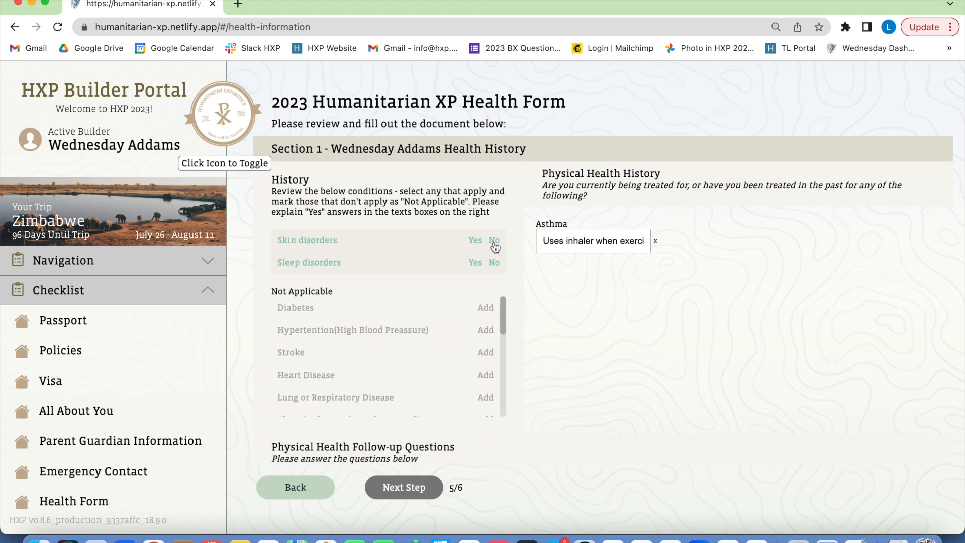
{"action": "scroll", "scroll_direction": "down", "scroll_amount": 3}
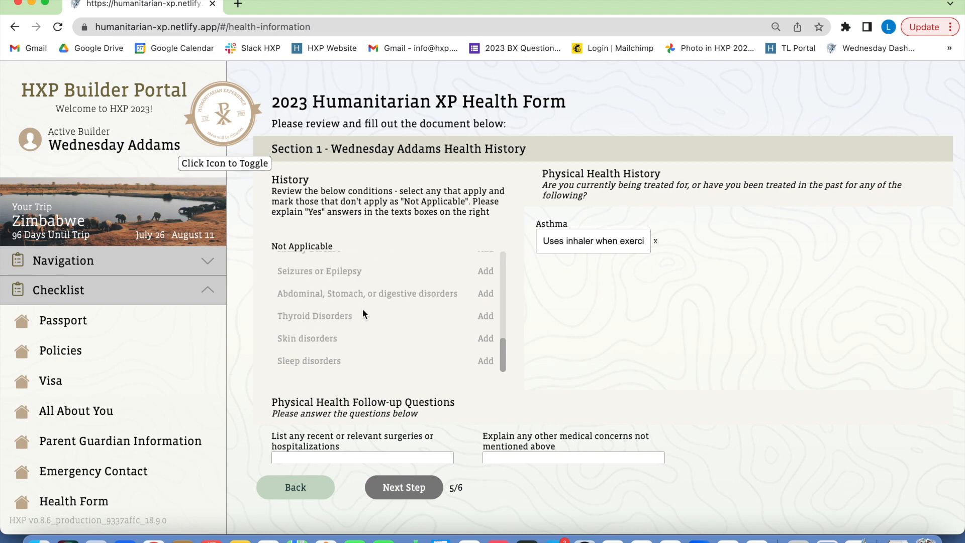
{"action": "scroll", "scroll_direction": "up", "scroll_amount": 3}
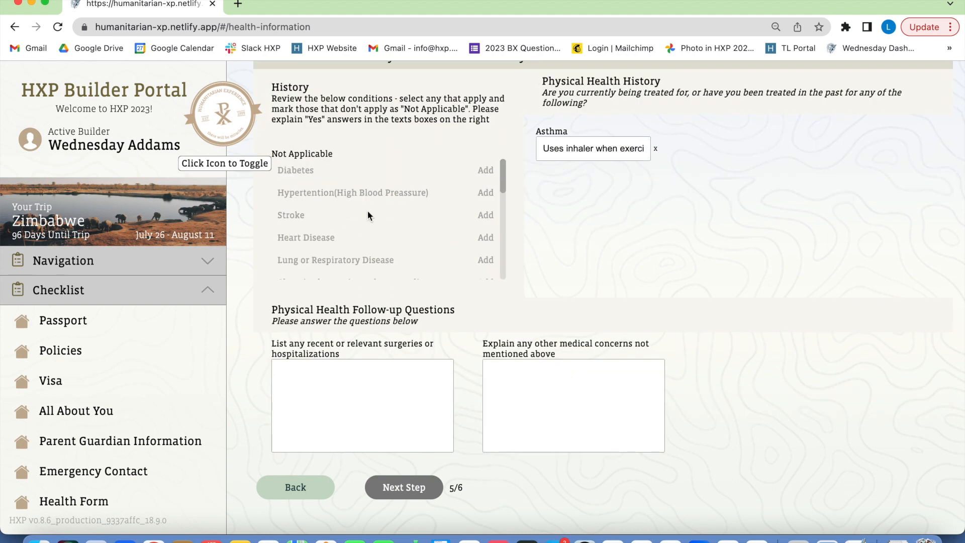
{"action": "mouse_move", "coordinate": [497, 225]}
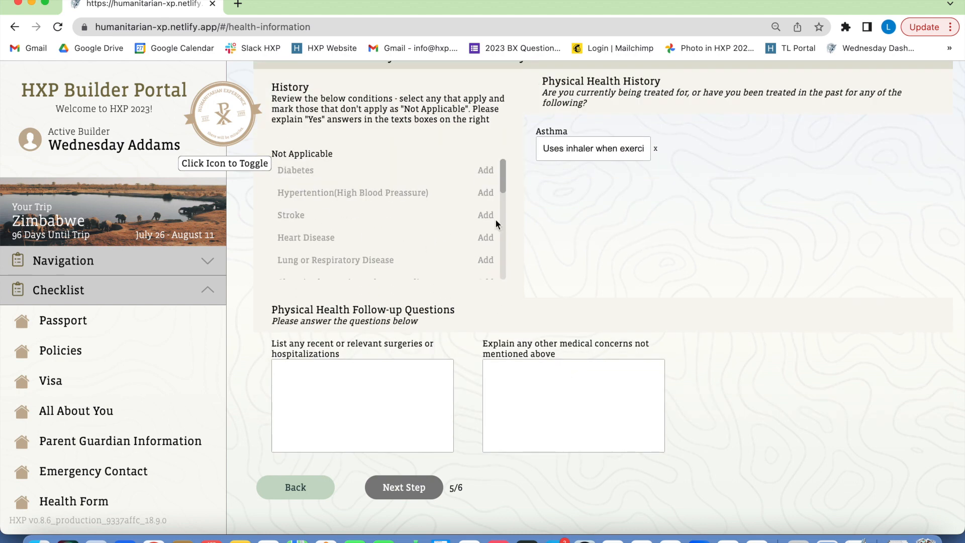
{"action": "scroll", "scroll_direction": "down", "scroll_amount": 3}
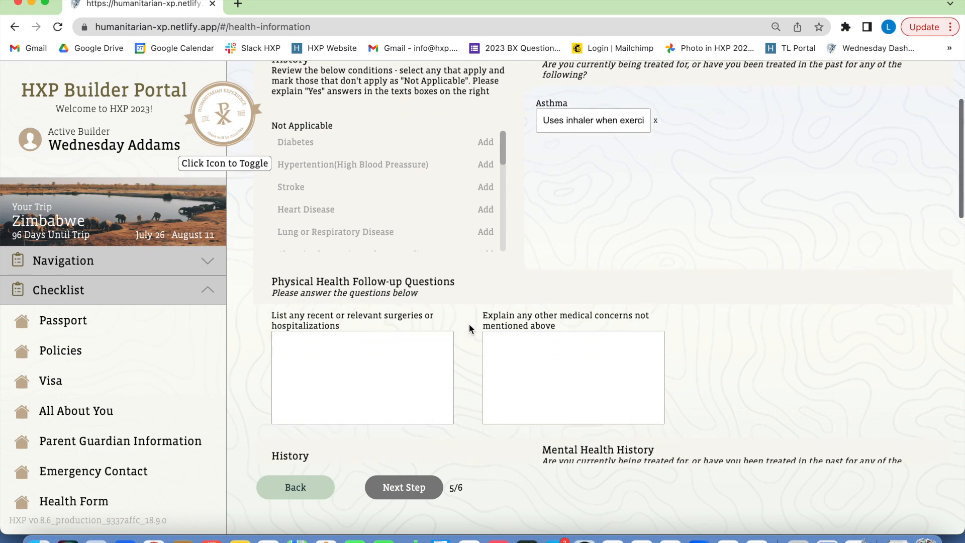
{"action": "scroll", "scroll_direction": "down", "scroll_amount": 3}
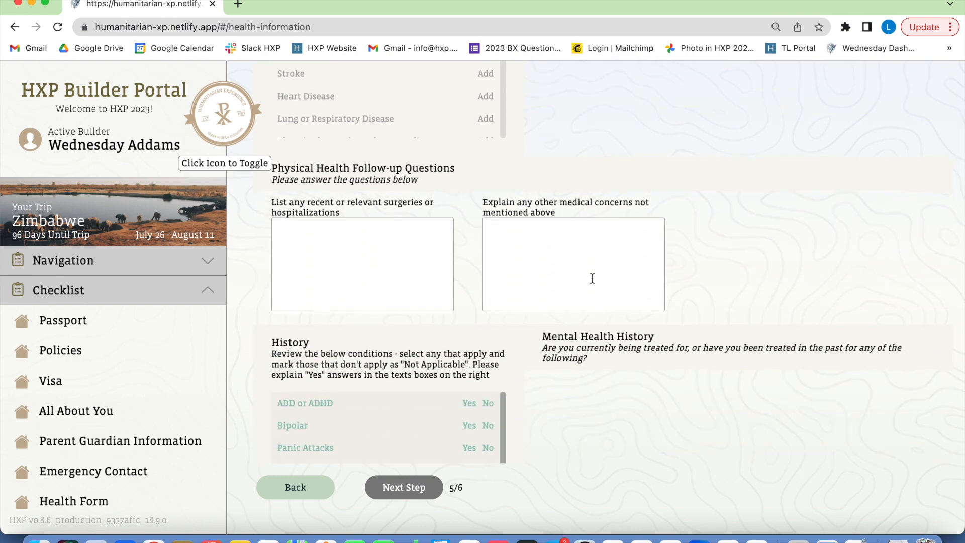
Mark Anxiety Yes with a social-anxiety note and OCD and other mental conditions No.
{"action": "scroll", "scroll_direction": "down", "scroll_amount": 3}
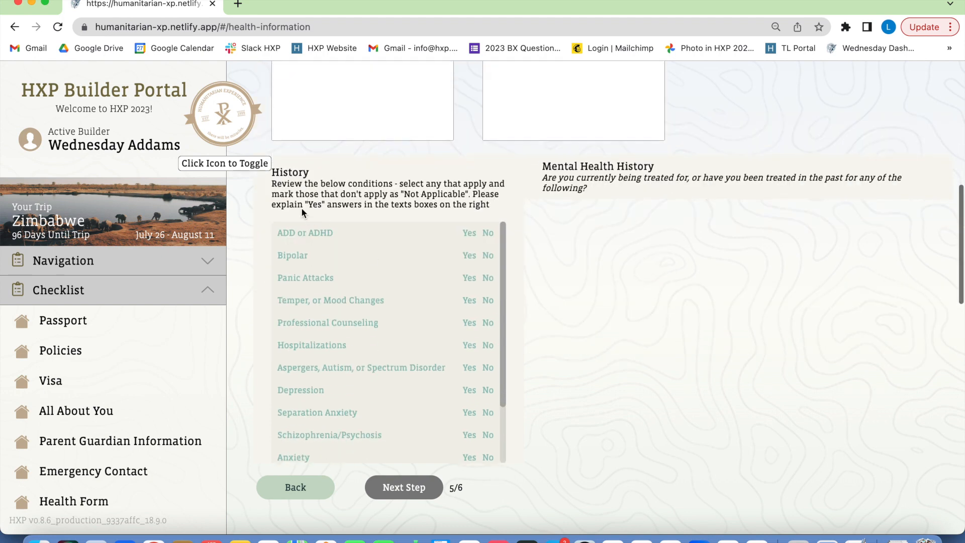
{"action": "mouse_move", "coordinate": [467, 232]}
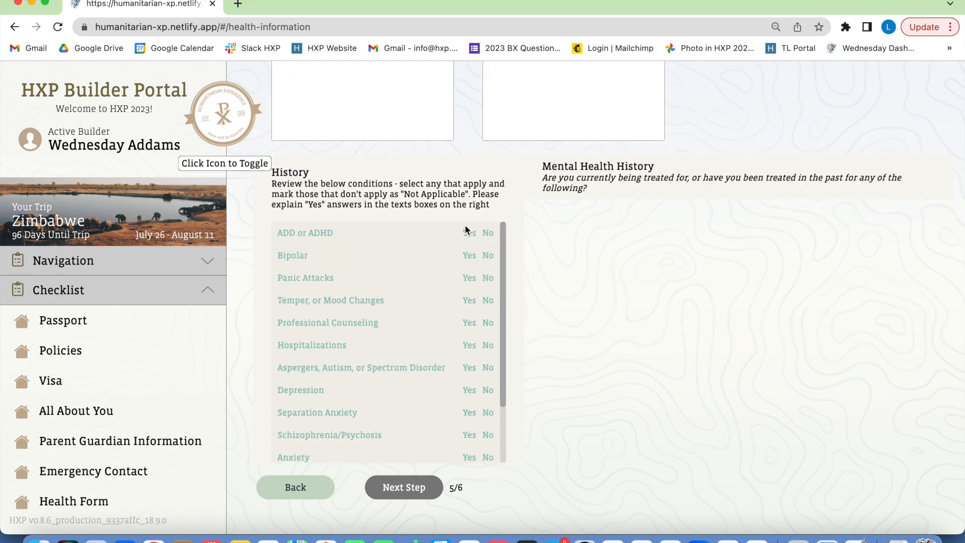
{"action": "scroll", "scroll_direction": "down", "scroll_amount": 3}
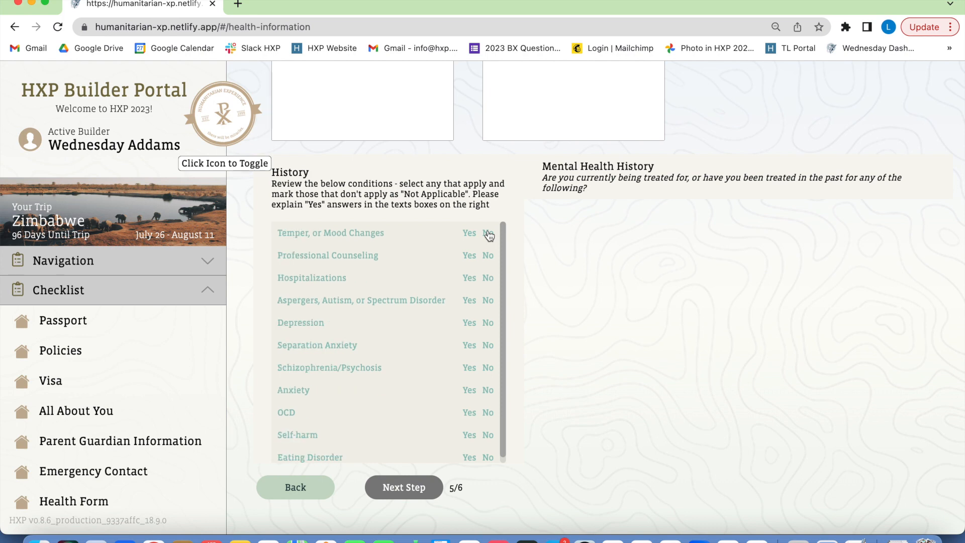
{"action": "scroll", "scroll_direction": "down", "scroll_amount": 3}
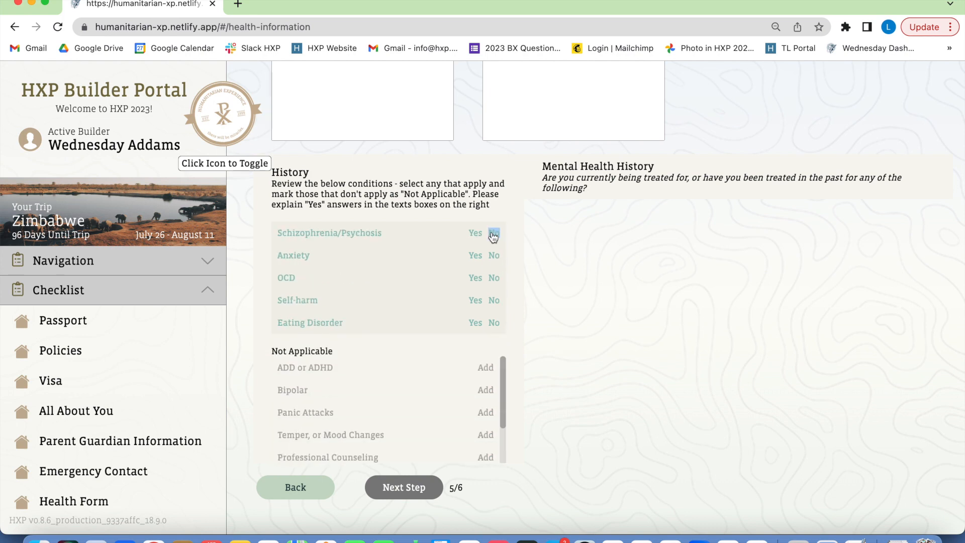
{"action": "left_click", "coordinate": [475, 255]}
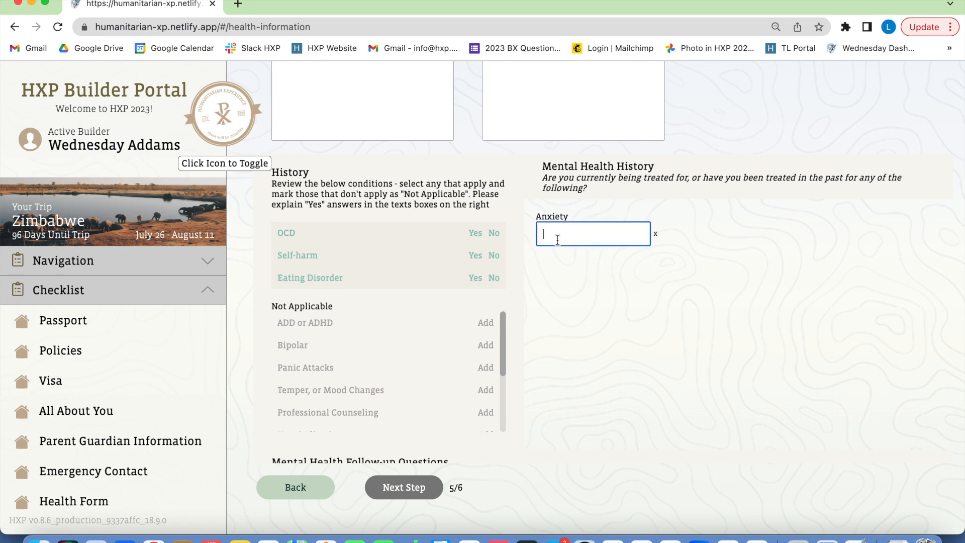
{"action": "type", "text": "cial anxiety away from pa"}
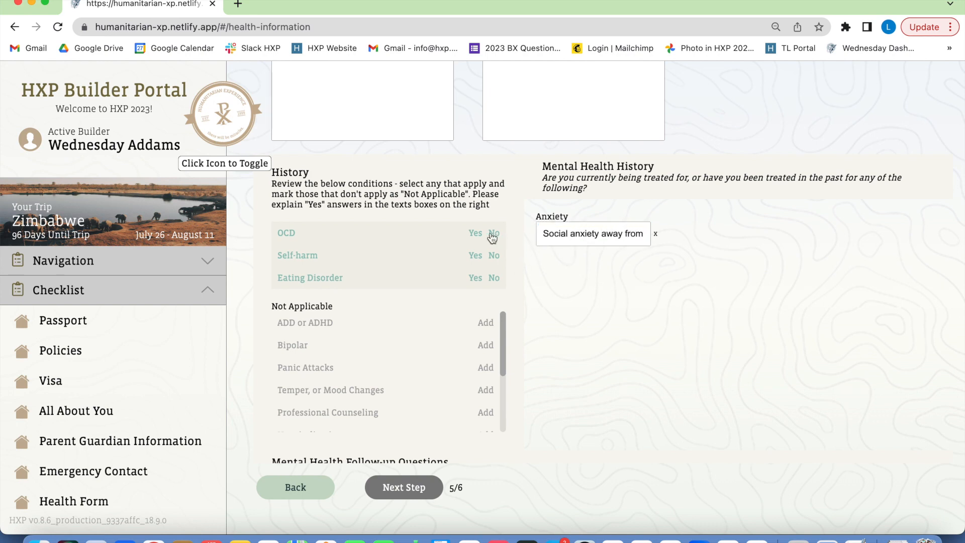
{"action": "left_click", "coordinate": [495, 233]}
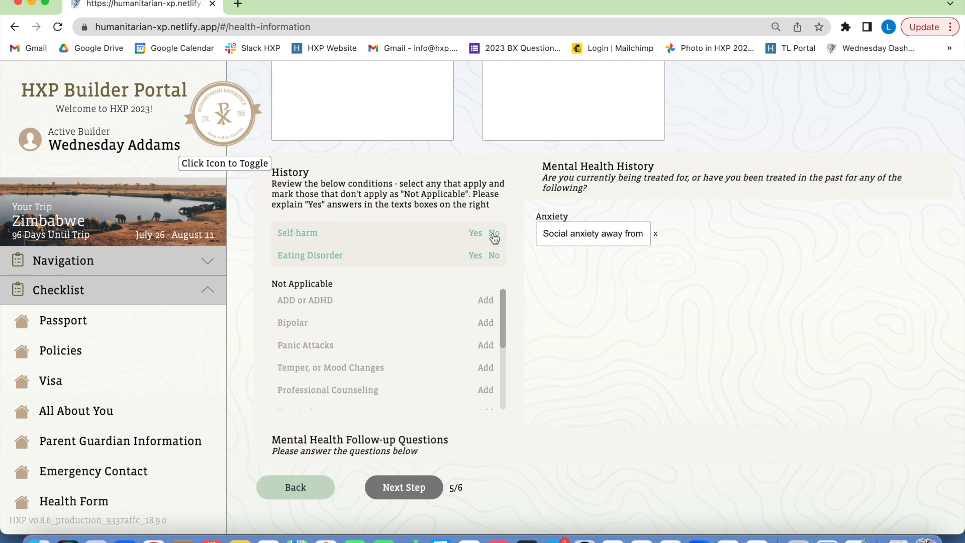
Enter Garlic as food allergy and Penicillin as medication allergy, then advance to the next step.
{"action": "scroll", "scroll_direction": "down", "scroll_amount": 3}
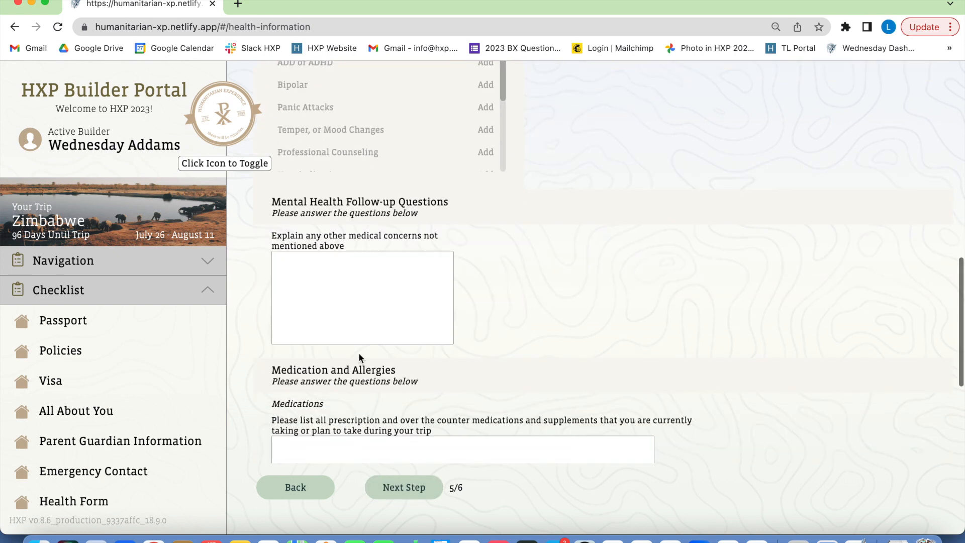
{"action": "scroll", "scroll_direction": "down", "scroll_amount": 3}
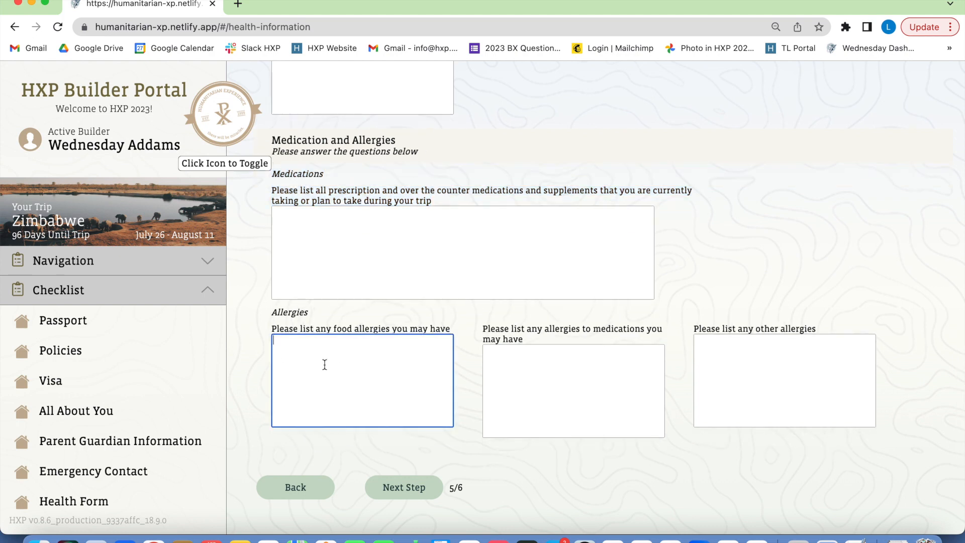
{"action": "type", "text": "Garlic"}
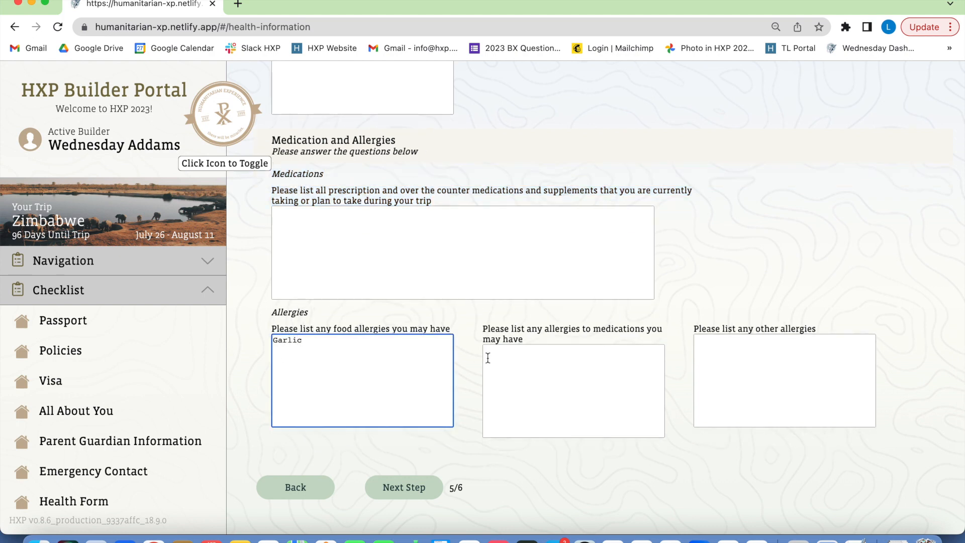
{"action": "type", "text": "Penicil"}
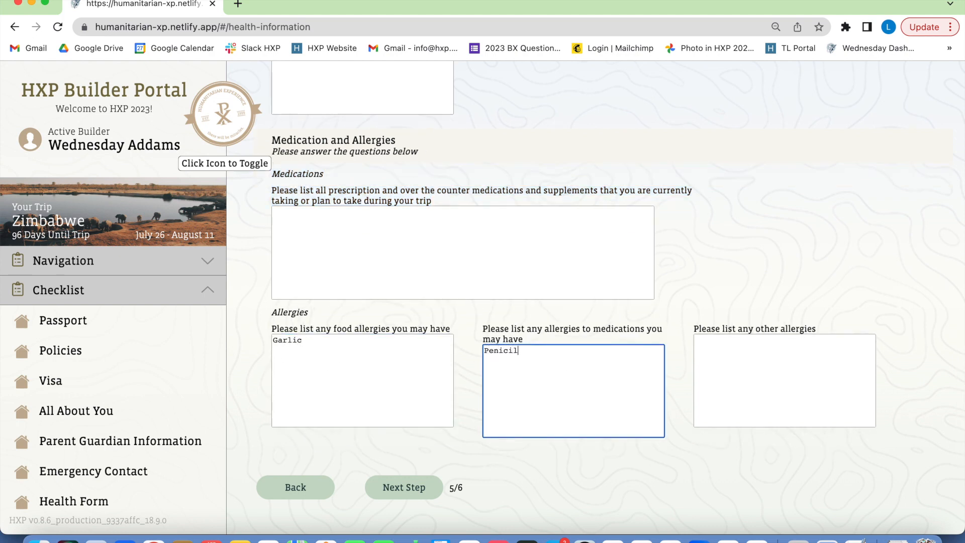
{"action": "type", "text": "lin"}
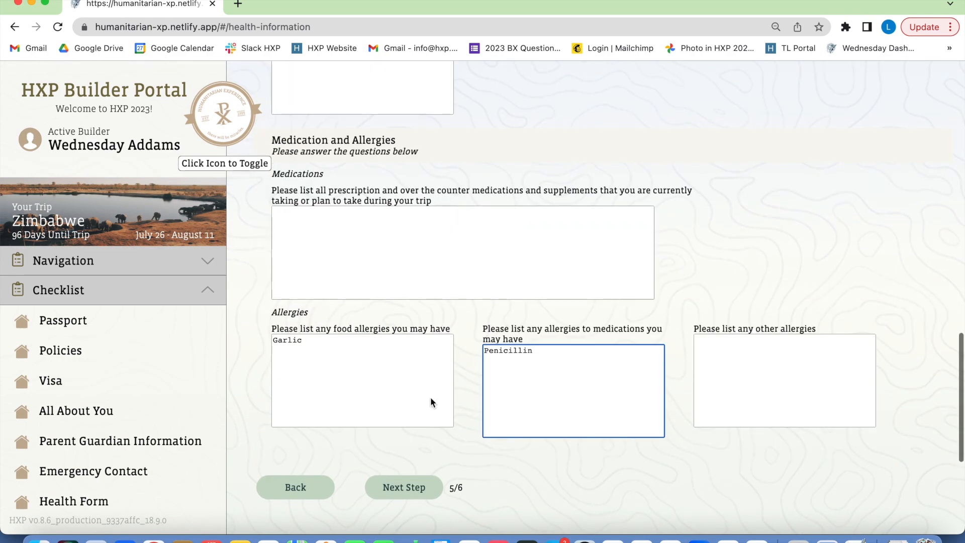
{"action": "left_click", "coordinate": [404, 486]}
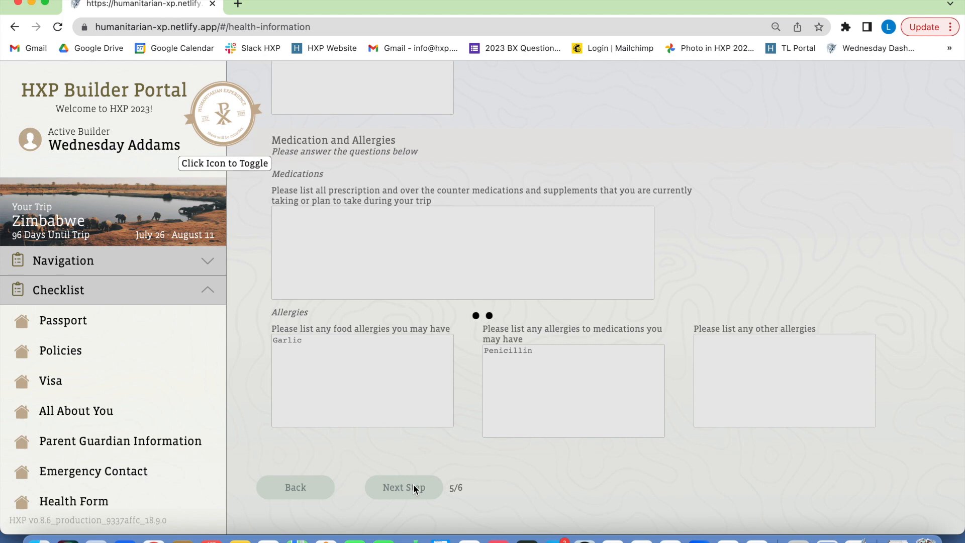
Continue to step 6 of 6, the Pre-Participation Check-Up download page.
{"action": "left_click", "coordinate": [403, 486]}
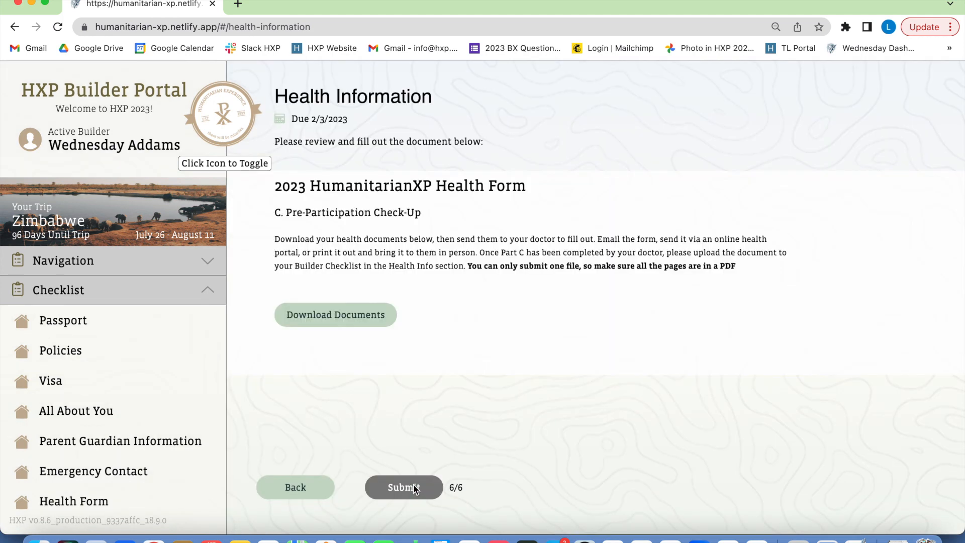
{"action": "mouse_move", "coordinate": [317, 249]}
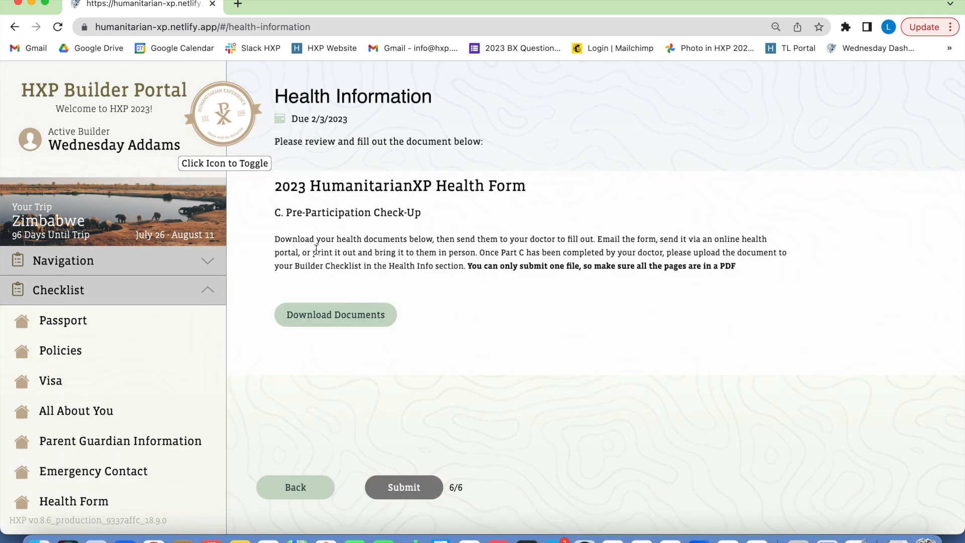
{"action": "mouse_move", "coordinate": [482, 329]}
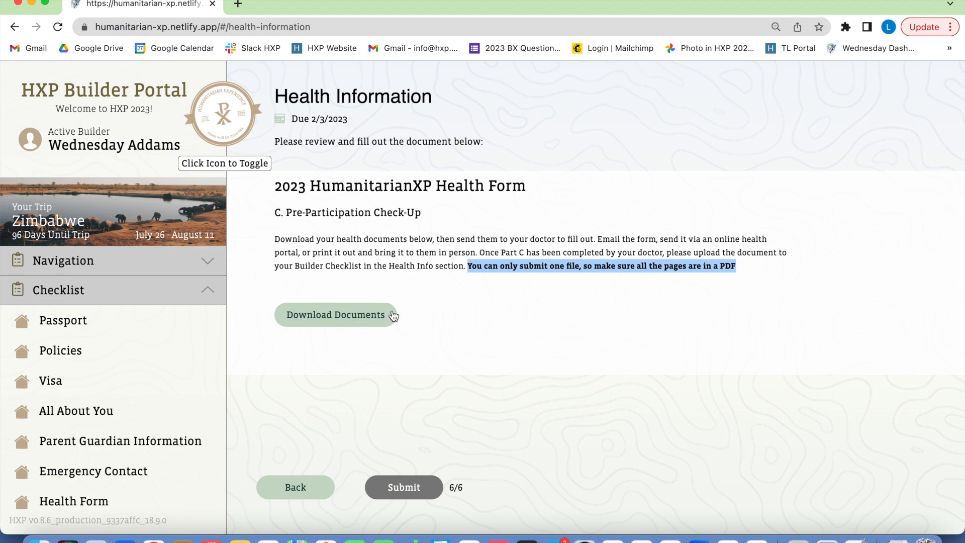
Download the health documents and review the five-page health history PDF in Chrome.
{"action": "left_click", "coordinate": [336, 314]}
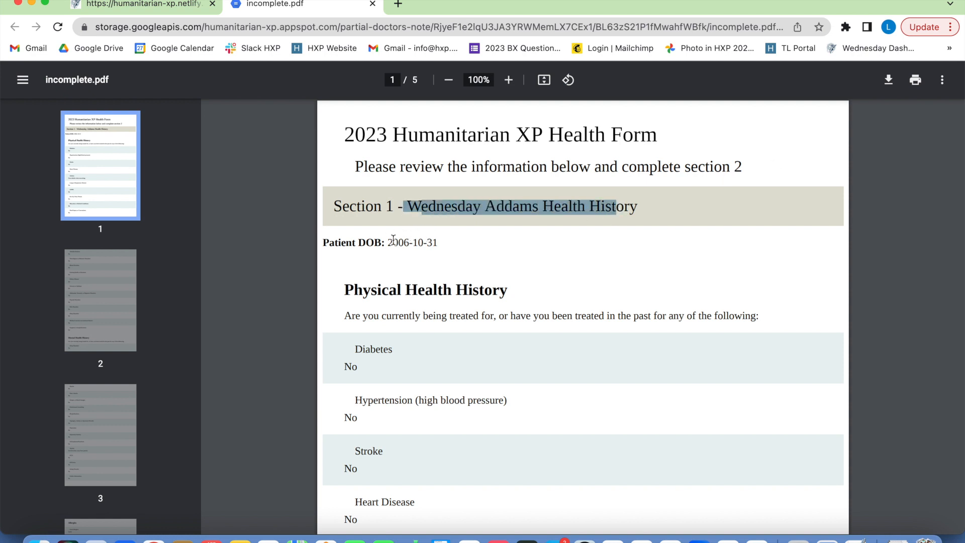
{"action": "scroll", "scroll_direction": "down", "scroll_amount": 3}
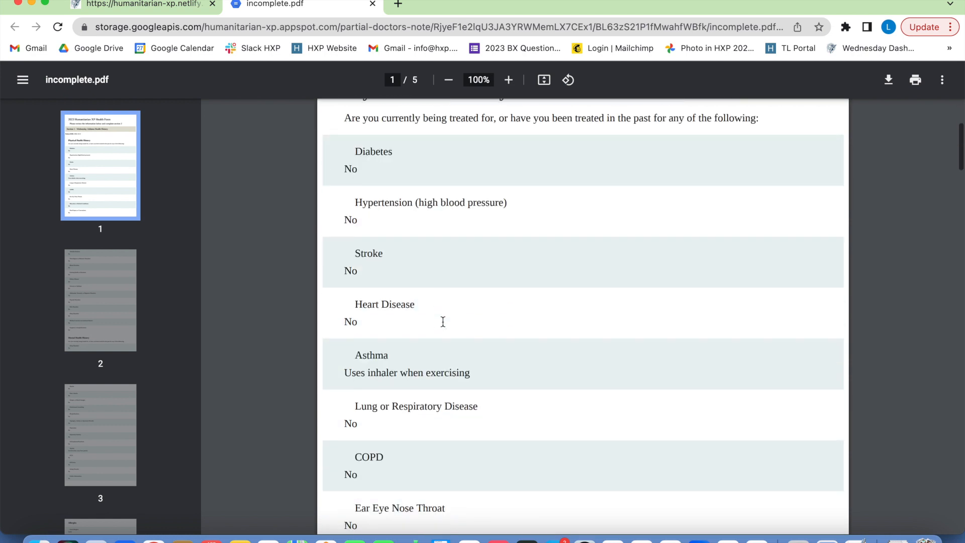
{"action": "scroll", "scroll_direction": "down", "scroll_amount": 3}
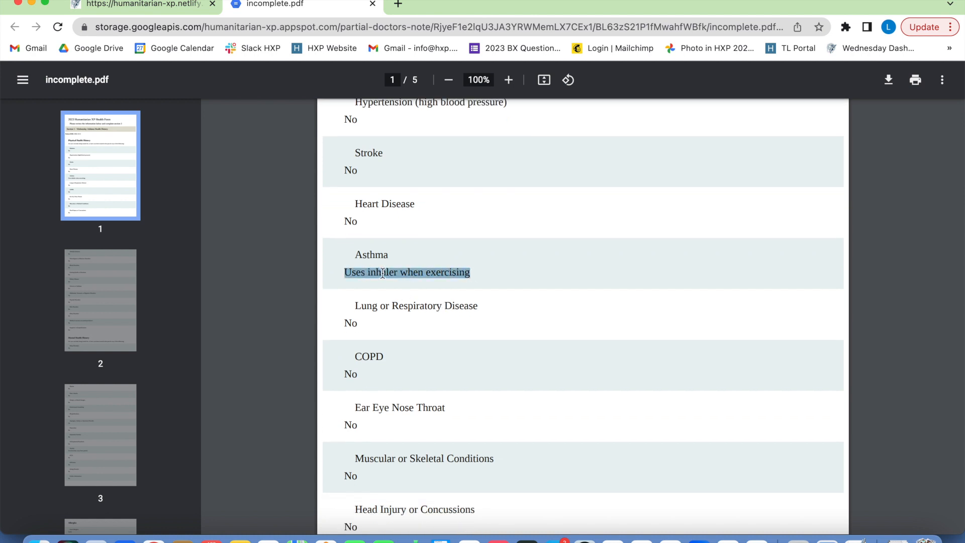
{"action": "scroll", "scroll_direction": "up", "scroll_amount": 3}
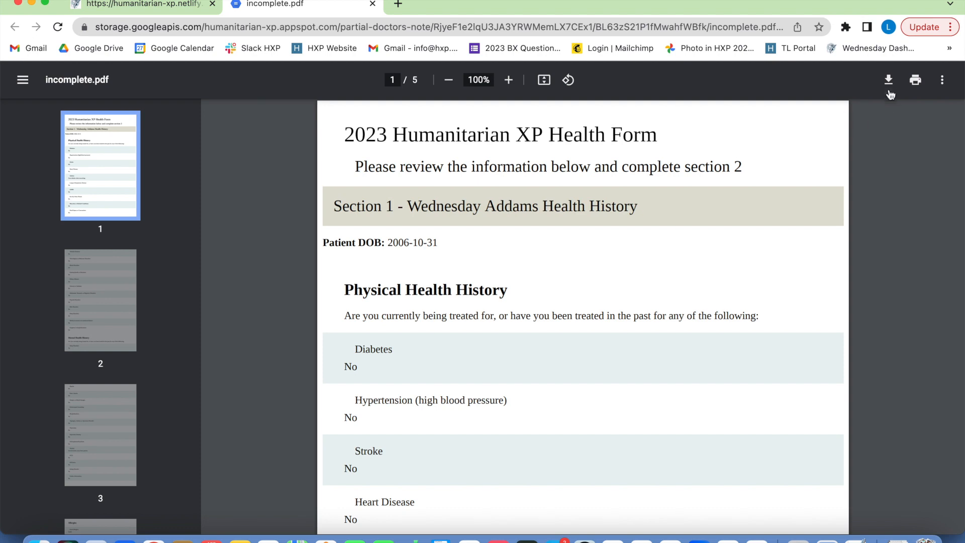
Save the PDF to Downloads as 'Wednesday Health History'.
{"action": "left_click", "coordinate": [888, 79]}
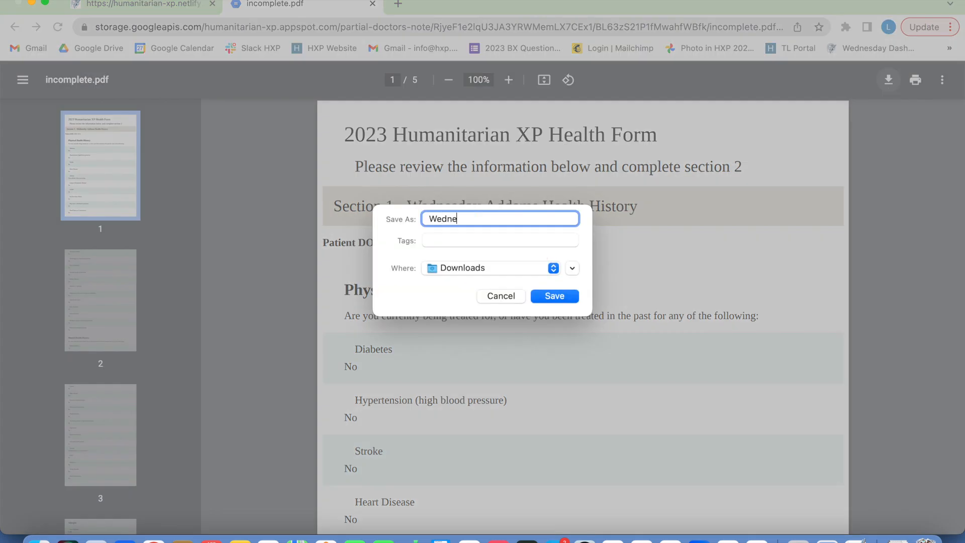
{"action": "type", "text": "sday Health History"}
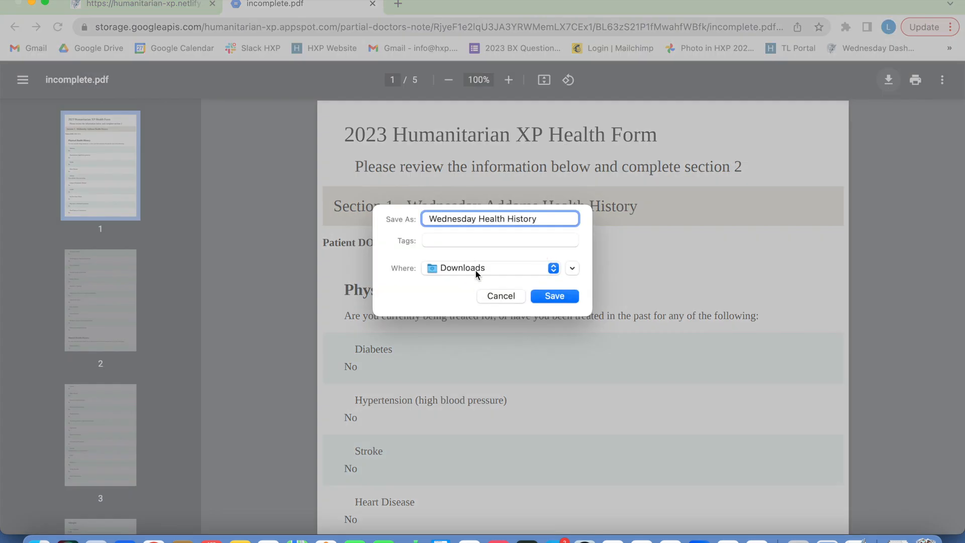
{"action": "left_click", "coordinate": [551, 295]}
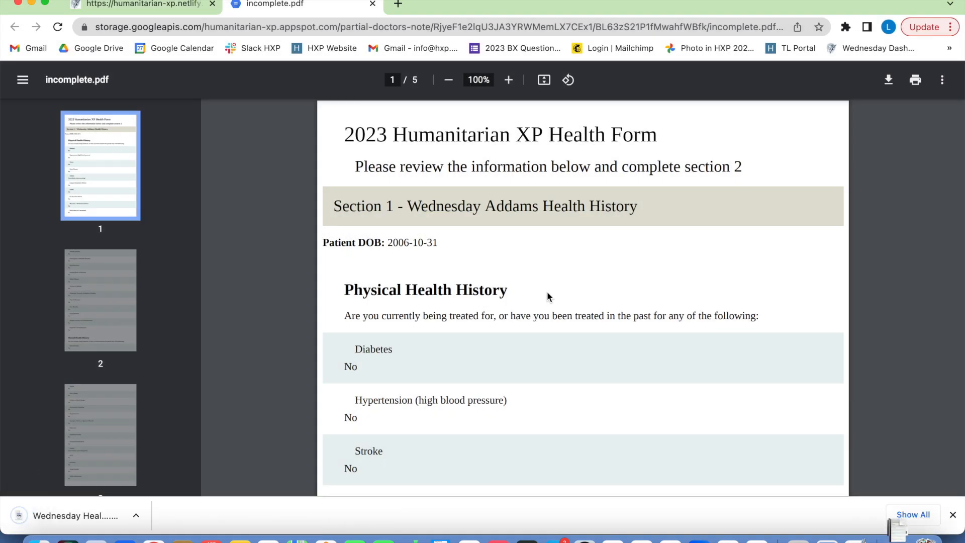
Submit the health form in the portal and choose to upload a different insurance card.
{"action": "left_click", "coordinate": [142, 5]}
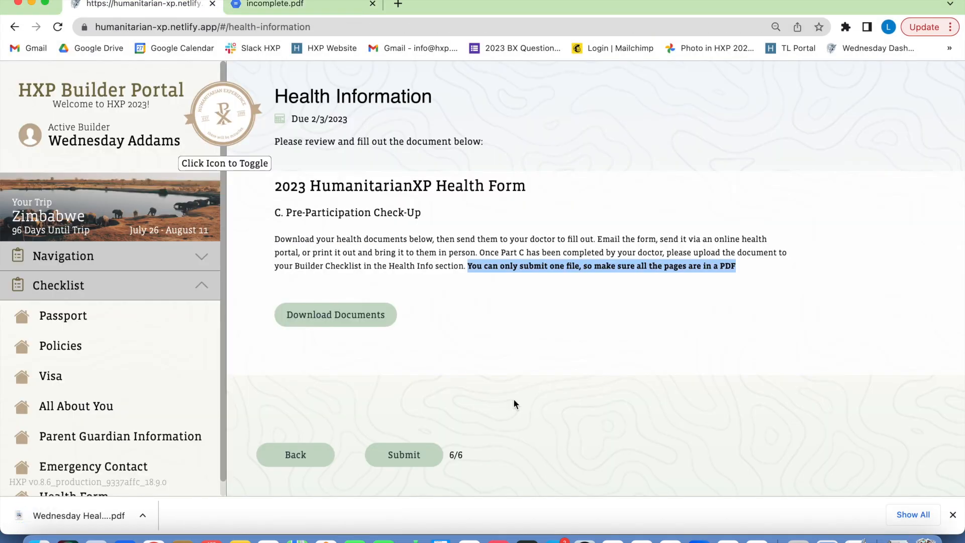
{"action": "mouse_move", "coordinate": [423, 457]}
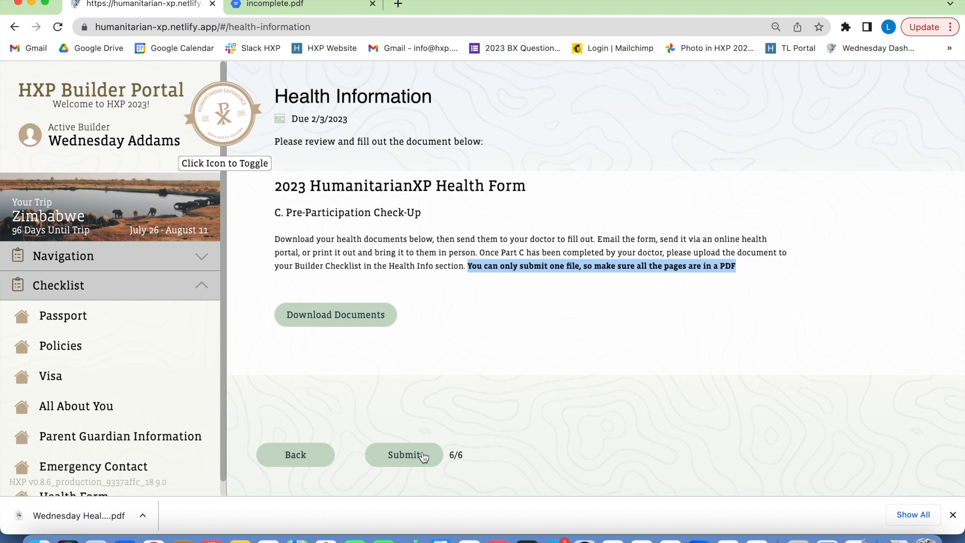
{"action": "left_click", "coordinate": [403, 454]}
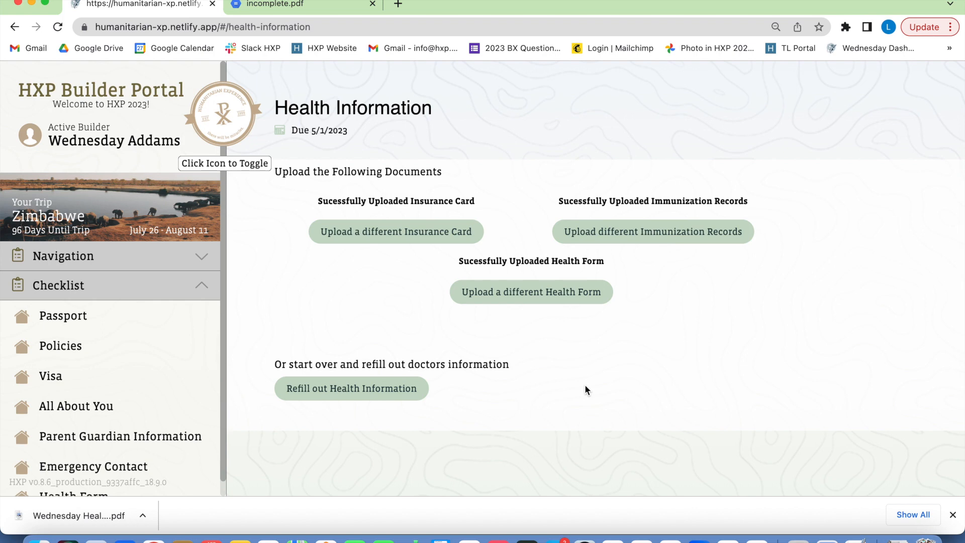
{"action": "mouse_move", "coordinate": [419, 278]}
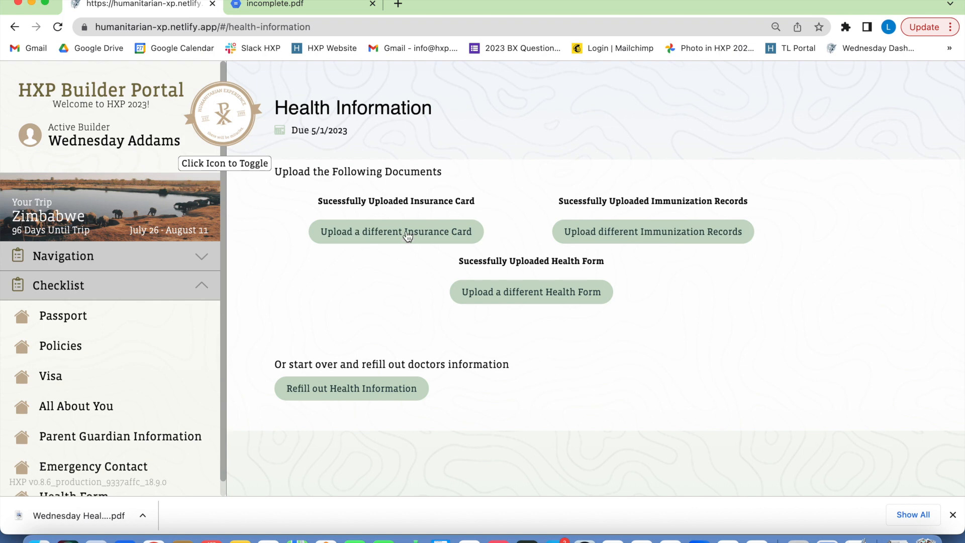
{"action": "left_click", "coordinate": [396, 232]}
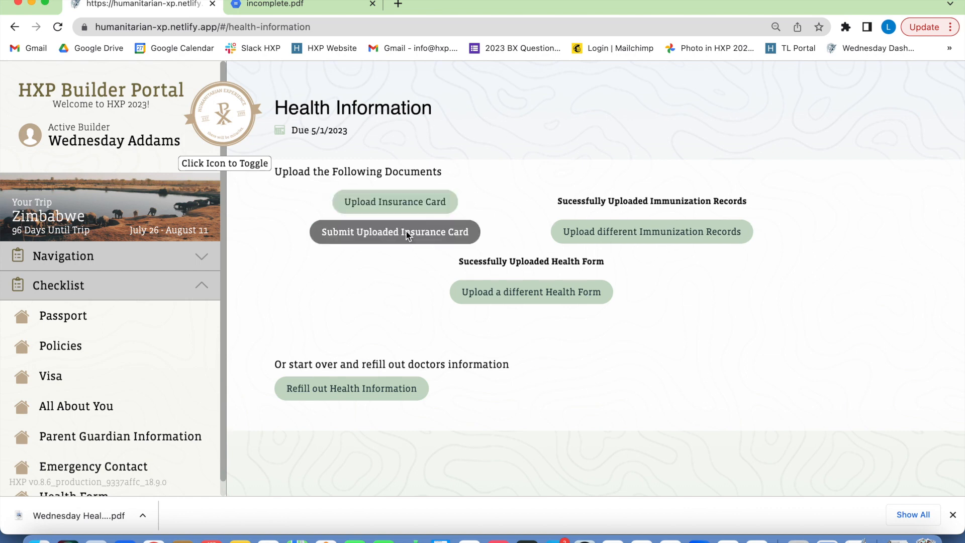
{"action": "mouse_move", "coordinate": [382, 202]}
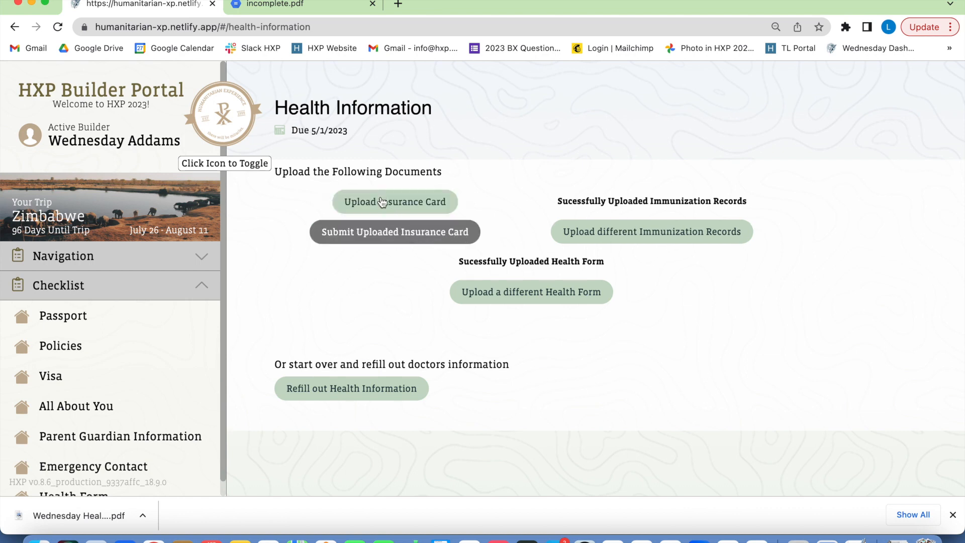
Upload Wednesday Addams Insurance Card.pdf from Documents > HXP > Wednesday and submit it.
{"action": "left_click", "coordinate": [394, 201]}
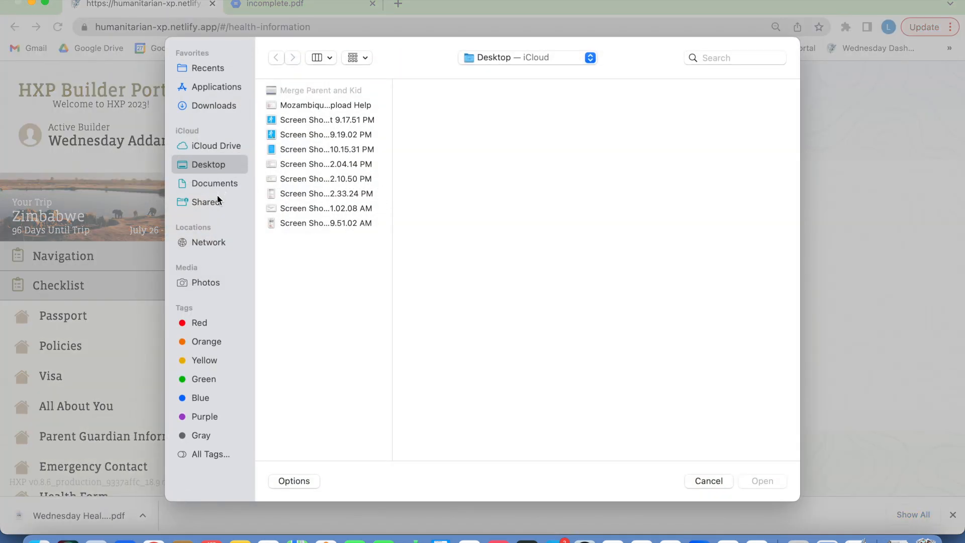
{"action": "left_click", "coordinate": [214, 106]}
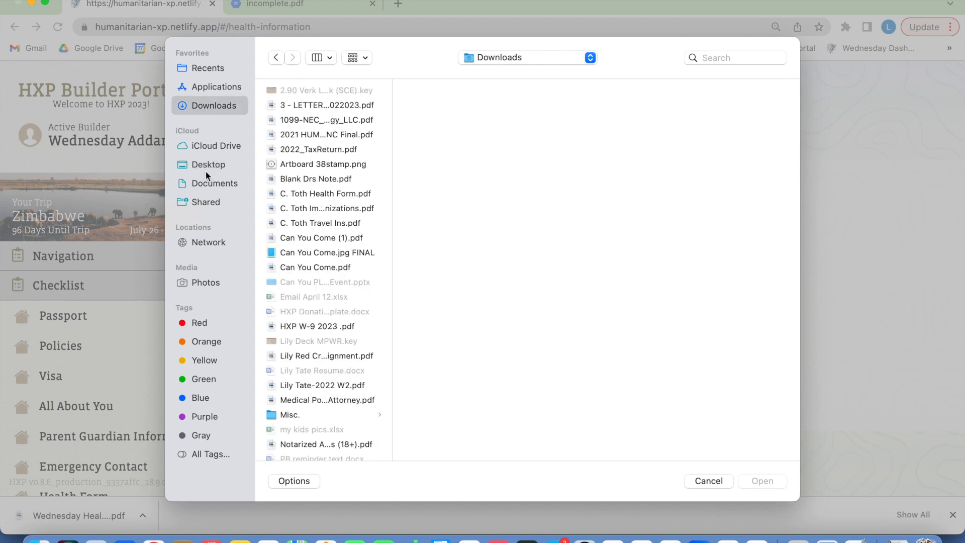
{"action": "left_click", "coordinate": [215, 183]}
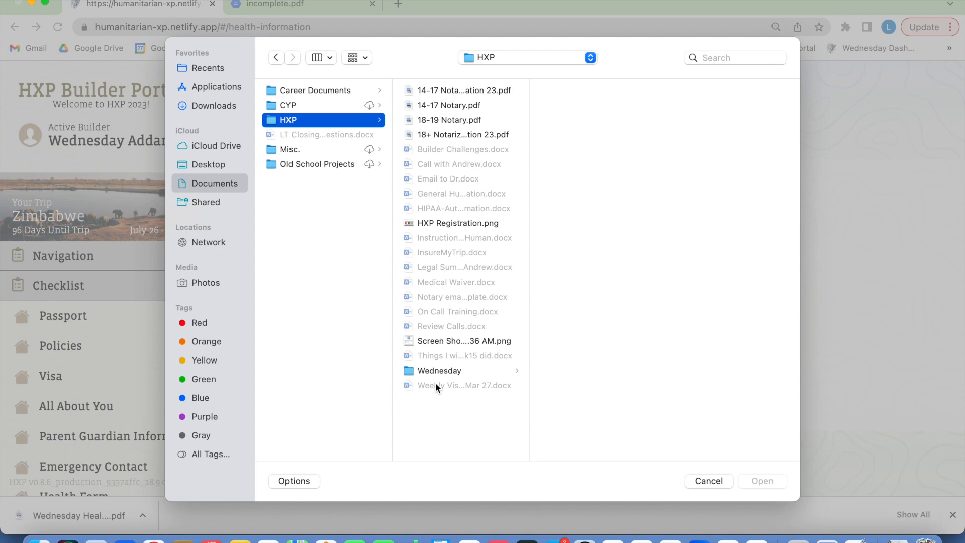
{"action": "left_click", "coordinate": [439, 370]}
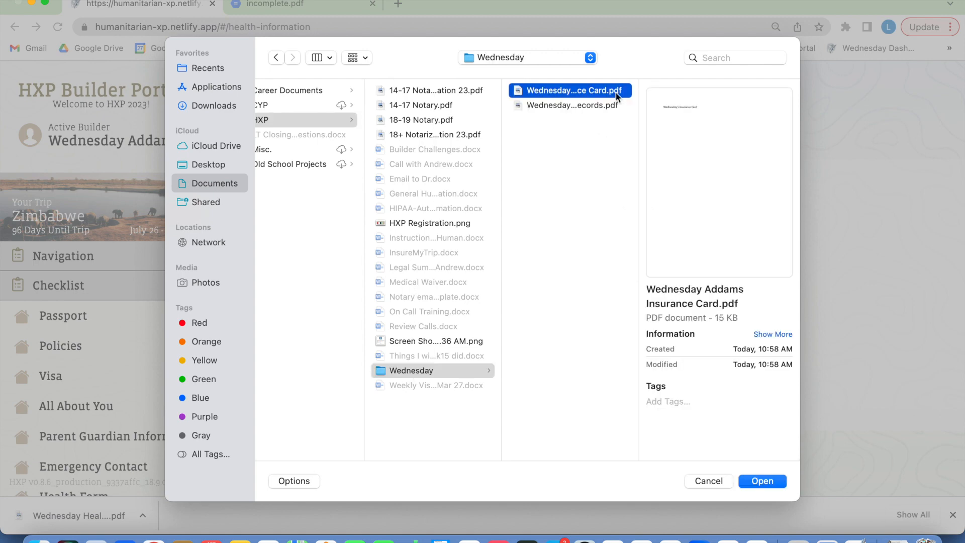
{"action": "left_click", "coordinate": [762, 481]}
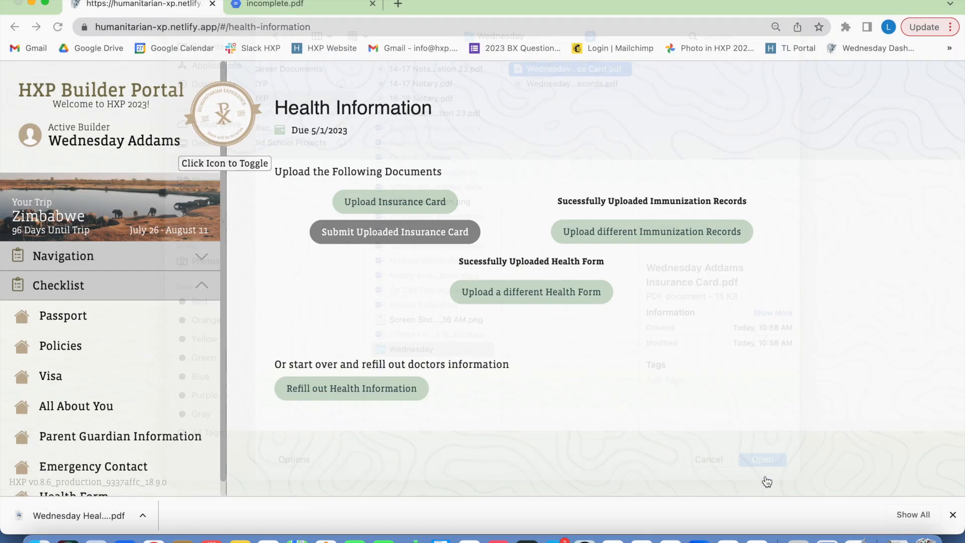
{"action": "left_click", "coordinate": [762, 459]}
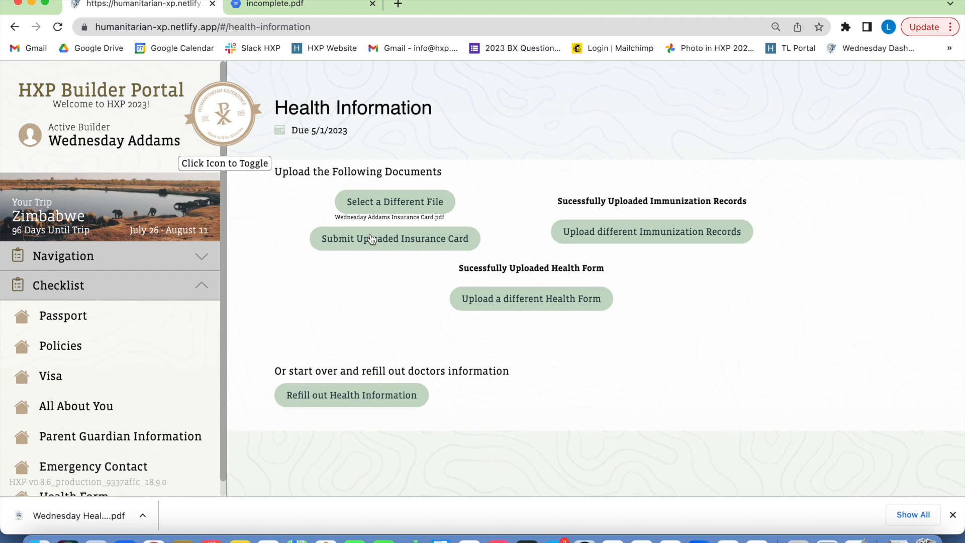
{"action": "left_click", "coordinate": [395, 239]}
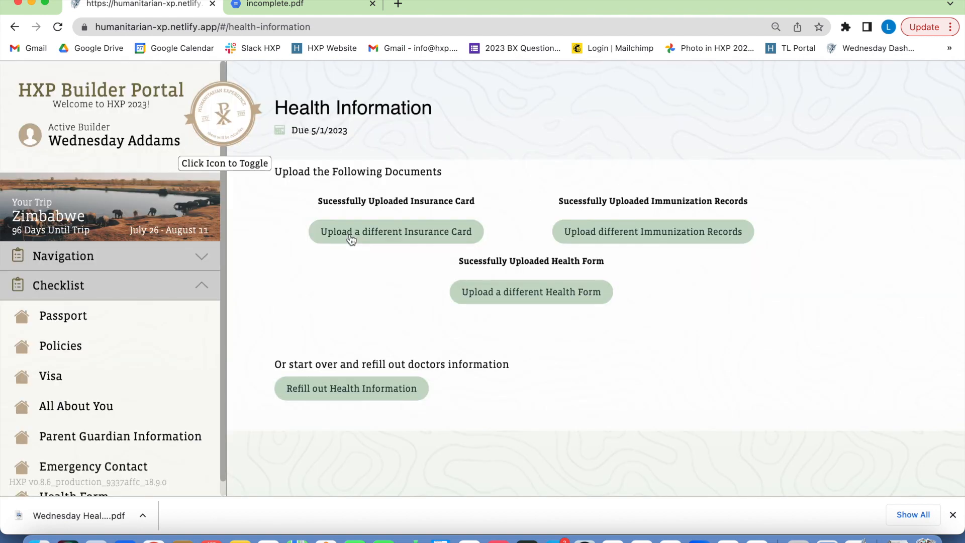
Upload Wednesday Immunization Records.pdf from the Wednesday folder as the replacement immunization record and submit it.
{"action": "left_click", "coordinate": [651, 232]}
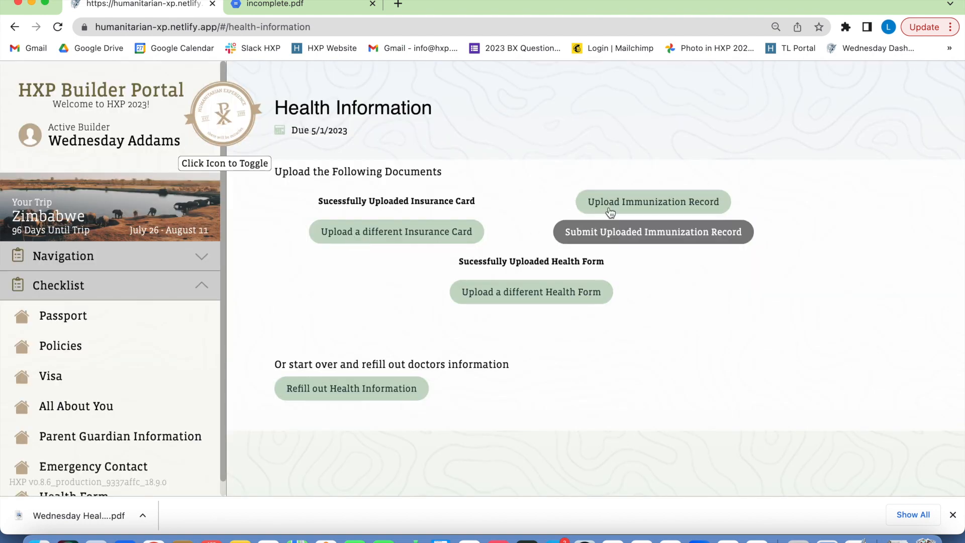
{"action": "left_click", "coordinate": [653, 201]}
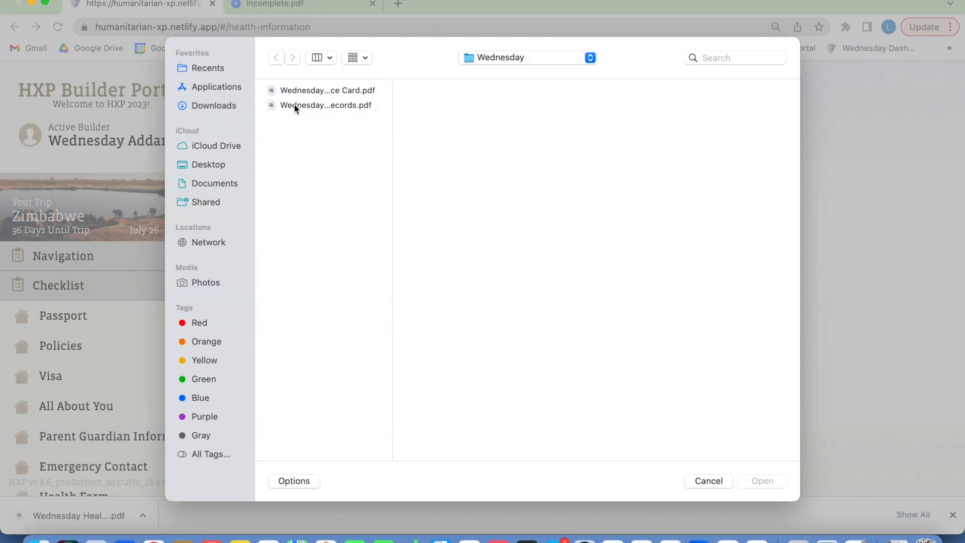
{"action": "left_click", "coordinate": [327, 90]}
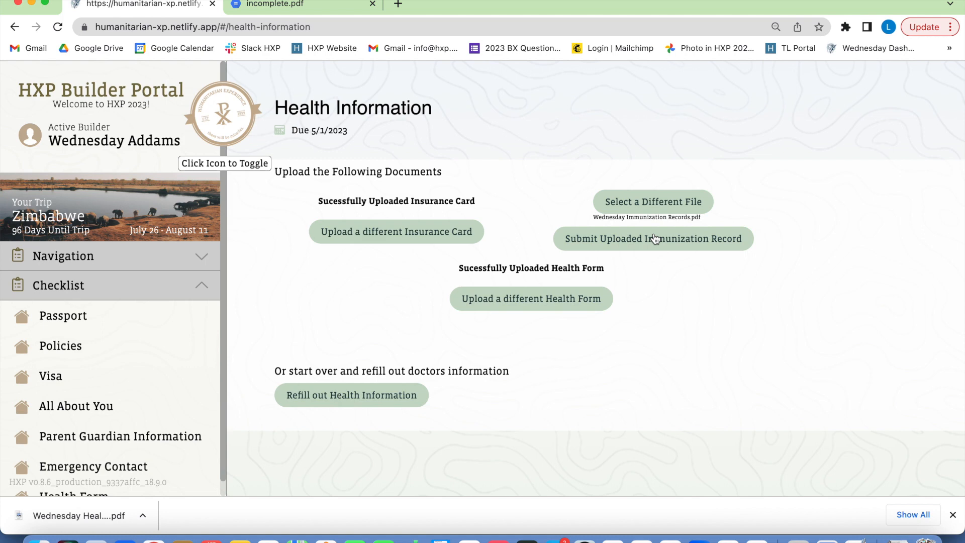
{"action": "mouse_move", "coordinate": [655, 229]}
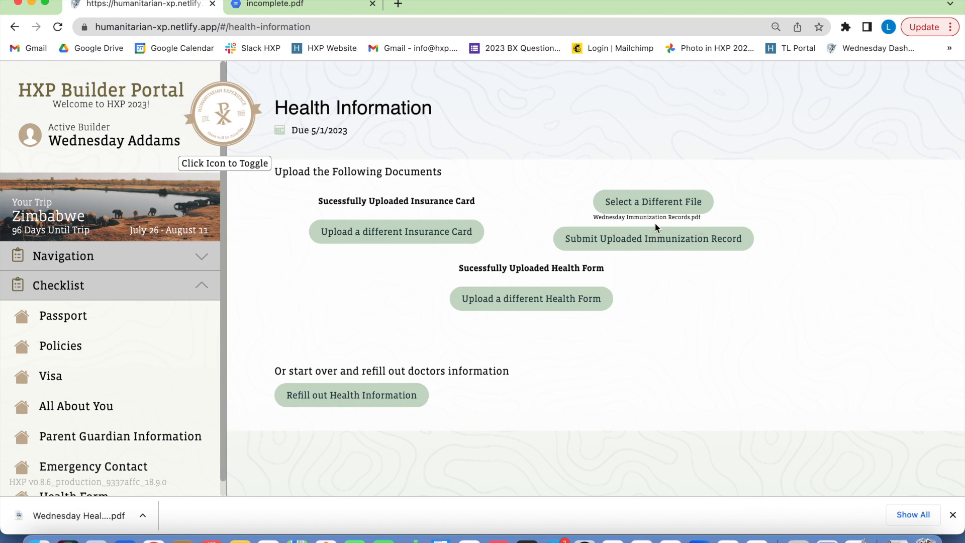
{"action": "mouse_move", "coordinate": [667, 246]}
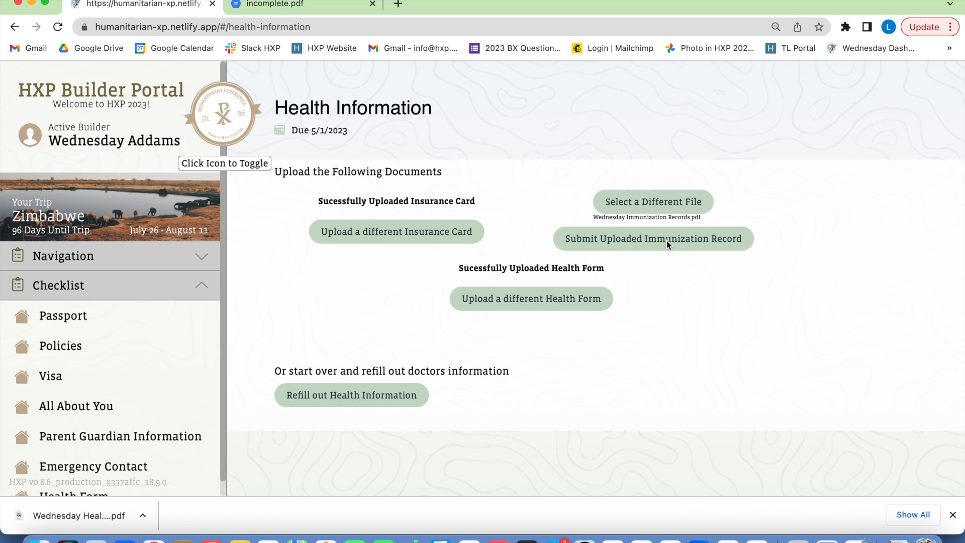
{"action": "left_click", "coordinate": [653, 238]}
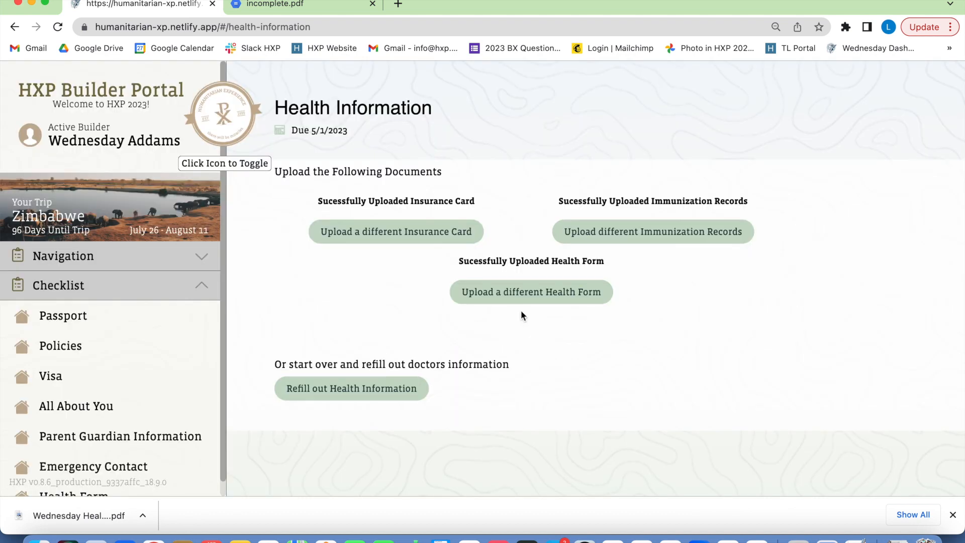
{"action": "mouse_move", "coordinate": [530, 291]}
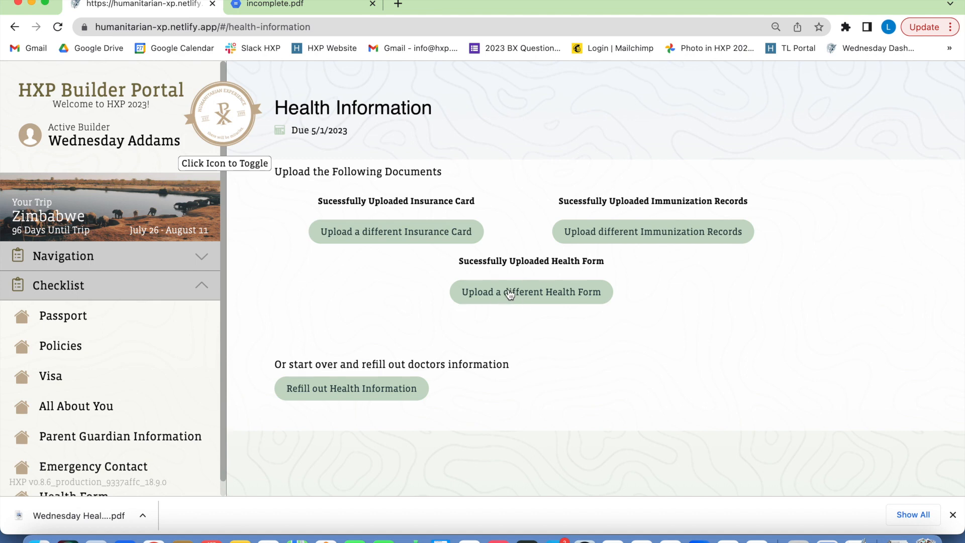
Upload Wednesday Health History.pdf from Downloads as the replacement health form and submit it.
{"action": "left_click", "coordinate": [530, 291]}
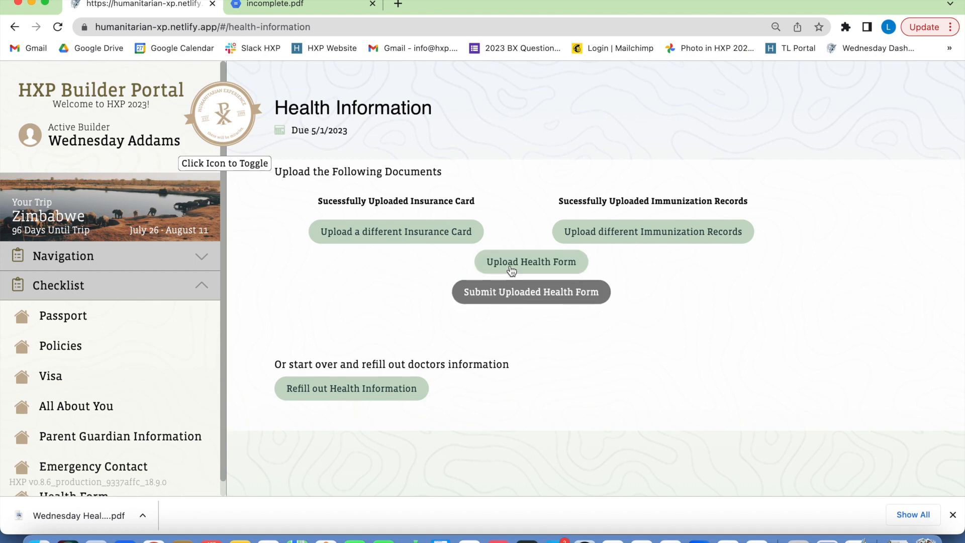
{"action": "left_click", "coordinate": [531, 261]}
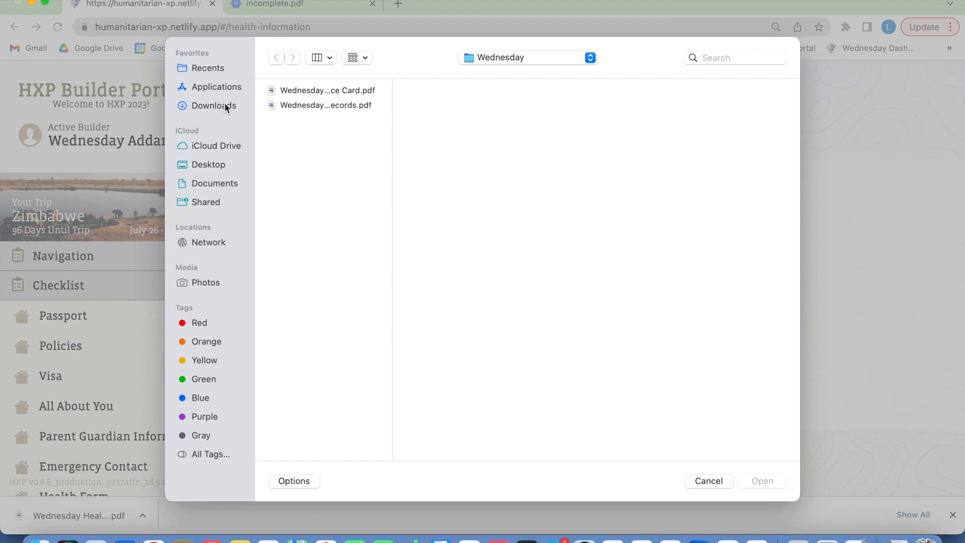
{"action": "left_click", "coordinate": [213, 105]}
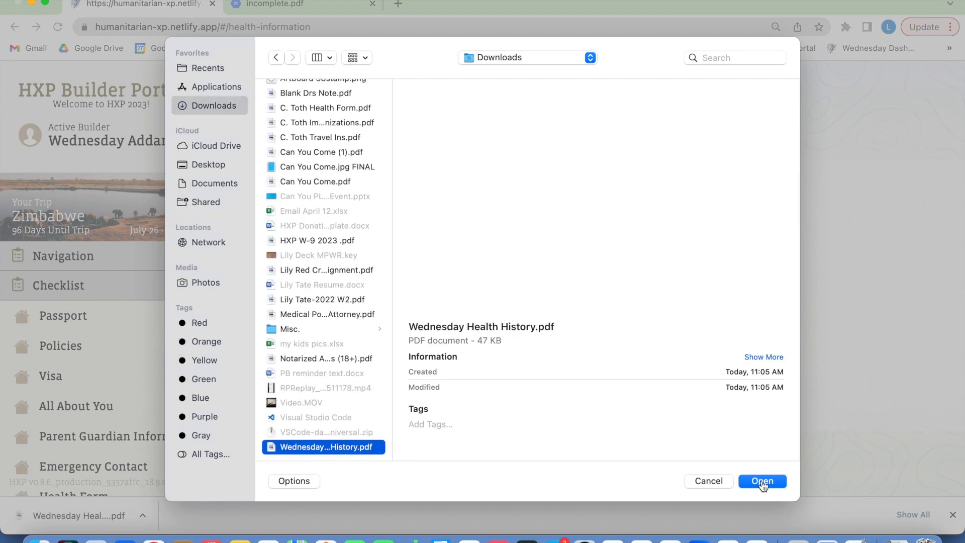
{"action": "left_click", "coordinate": [762, 480]}
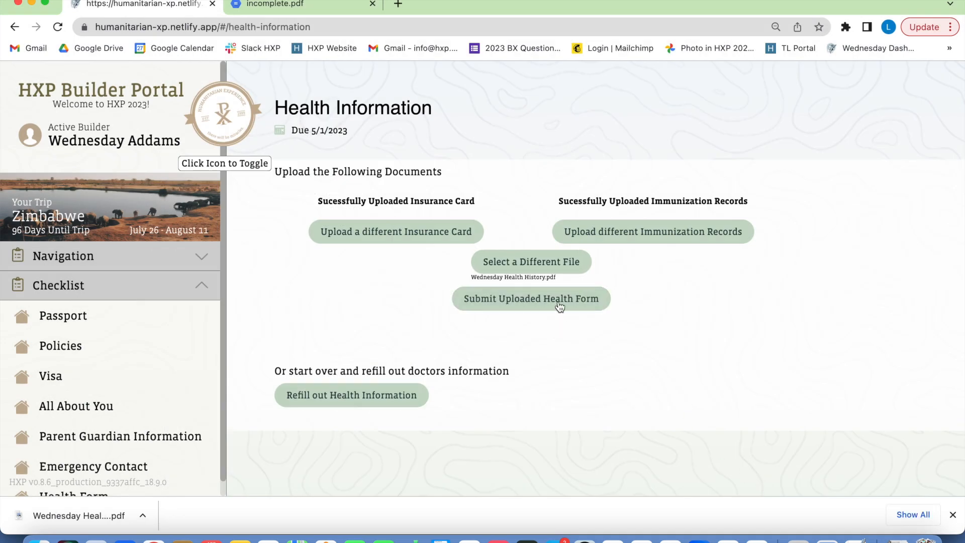
{"action": "left_click", "coordinate": [530, 298]}
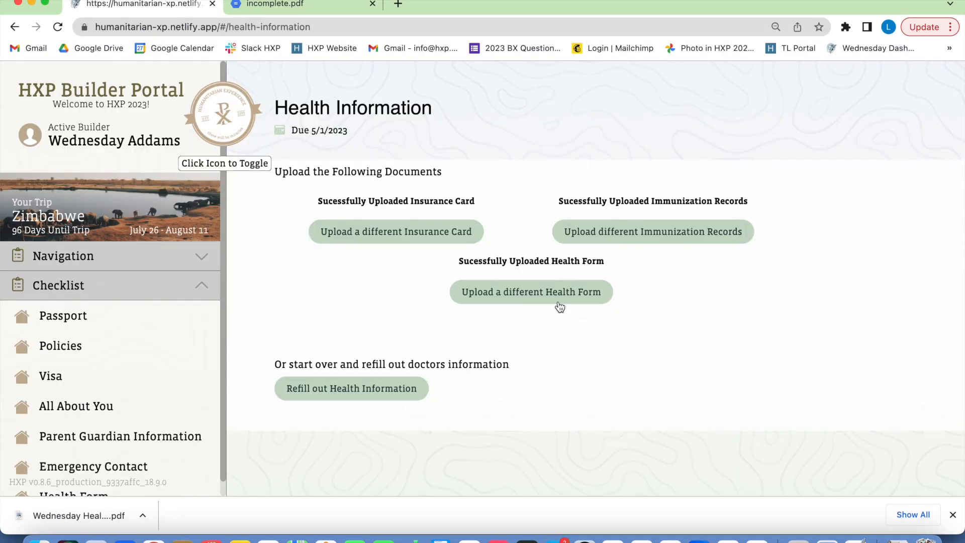